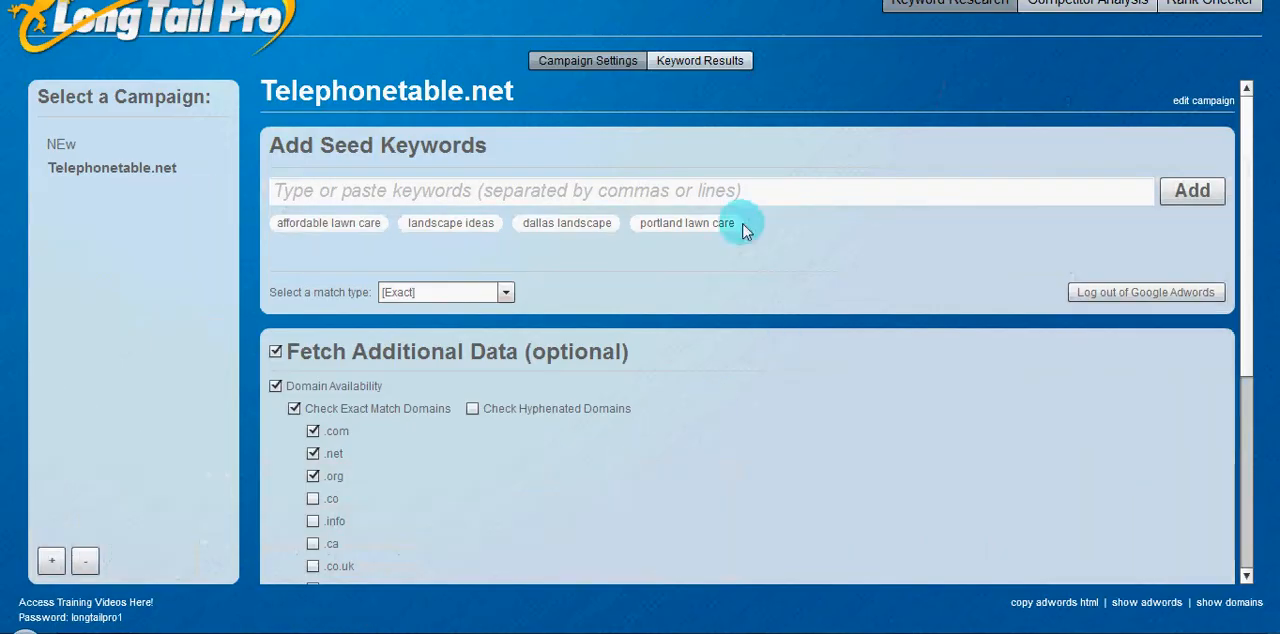
{"action": "mouse_move", "coordinate": [672, 168]}
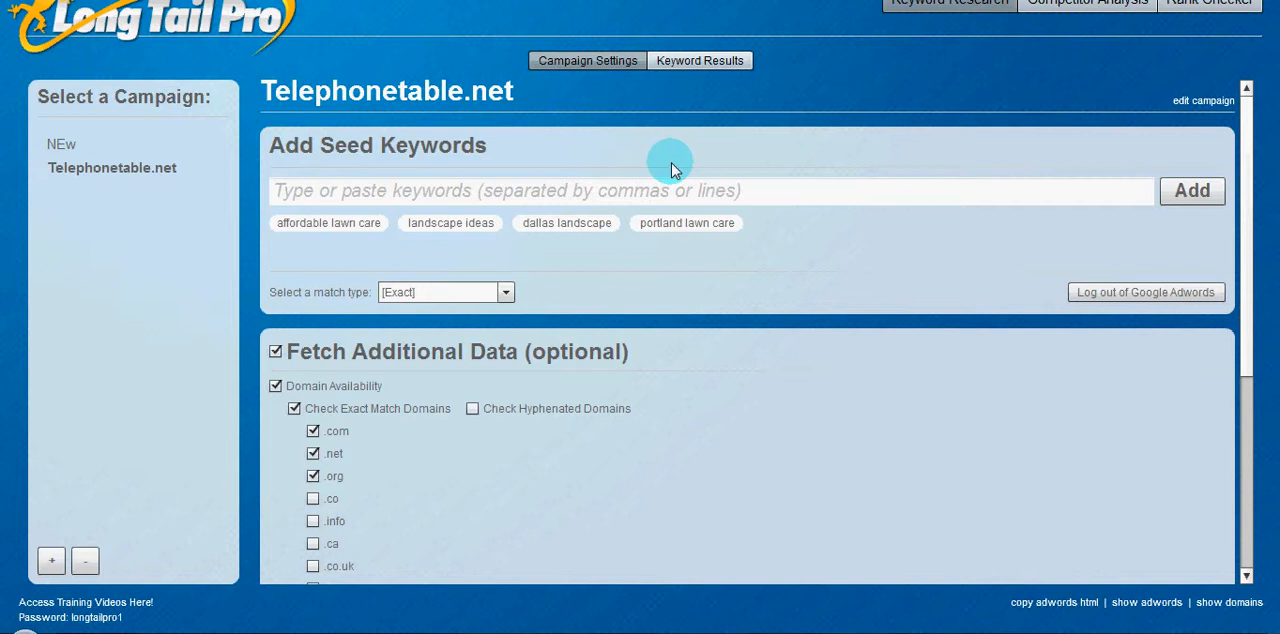
{"action": "mouse_move", "coordinate": [716, 150]}
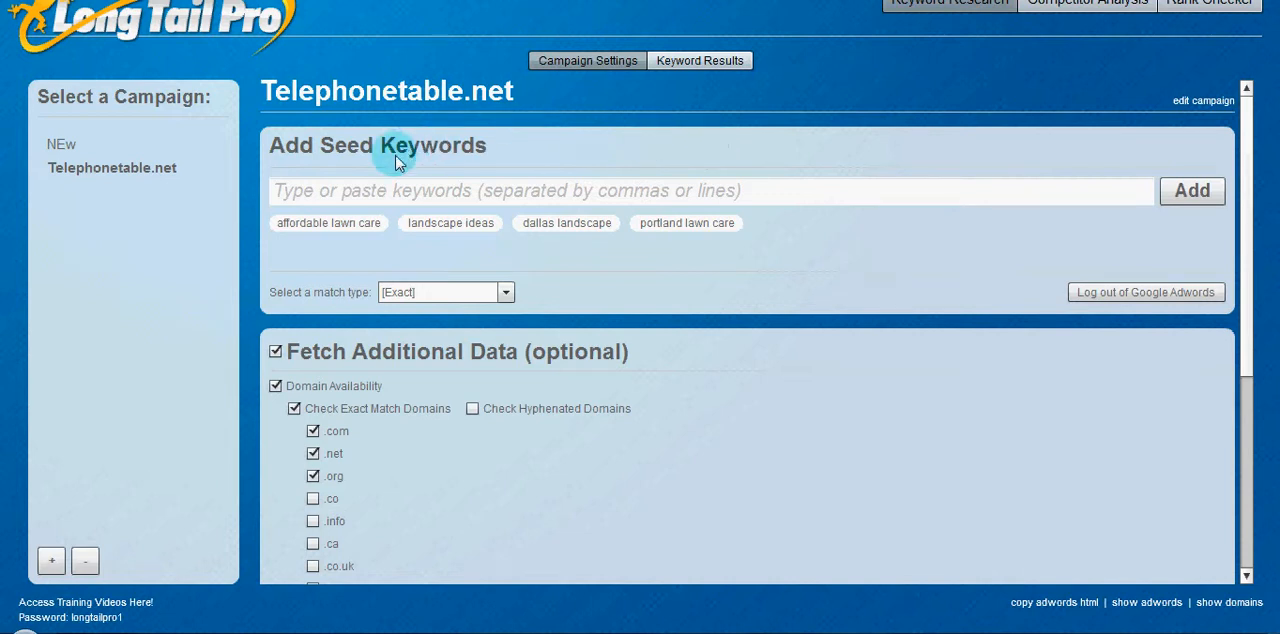
{"action": "mouse_move", "coordinate": [624, 228]}
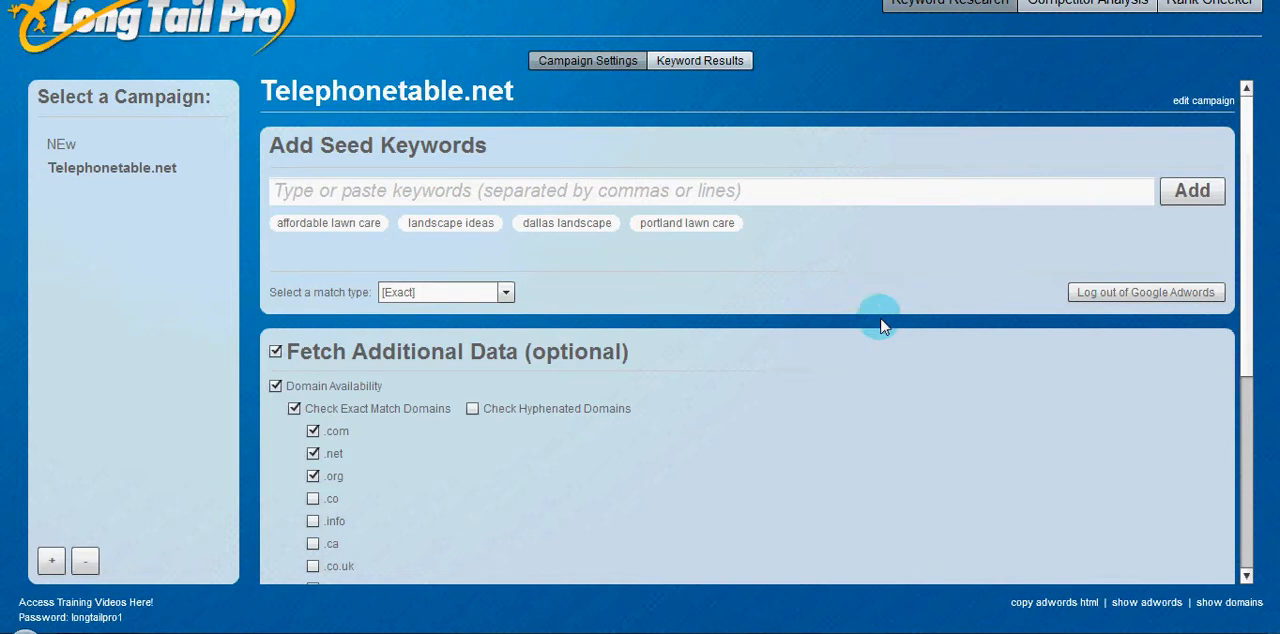
{"action": "mouse_move", "coordinate": [776, 390]}
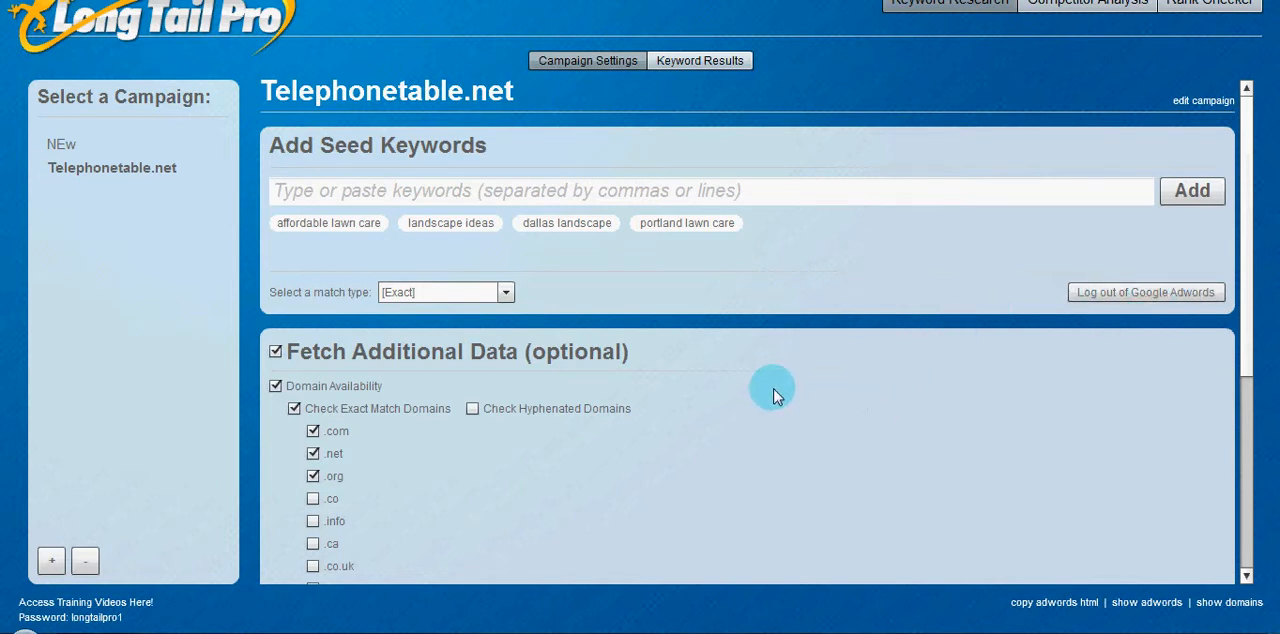
Keep exact match type and show the 564-keyword results table with CPC, searches and competition
{"action": "left_click", "coordinate": [504, 292]}
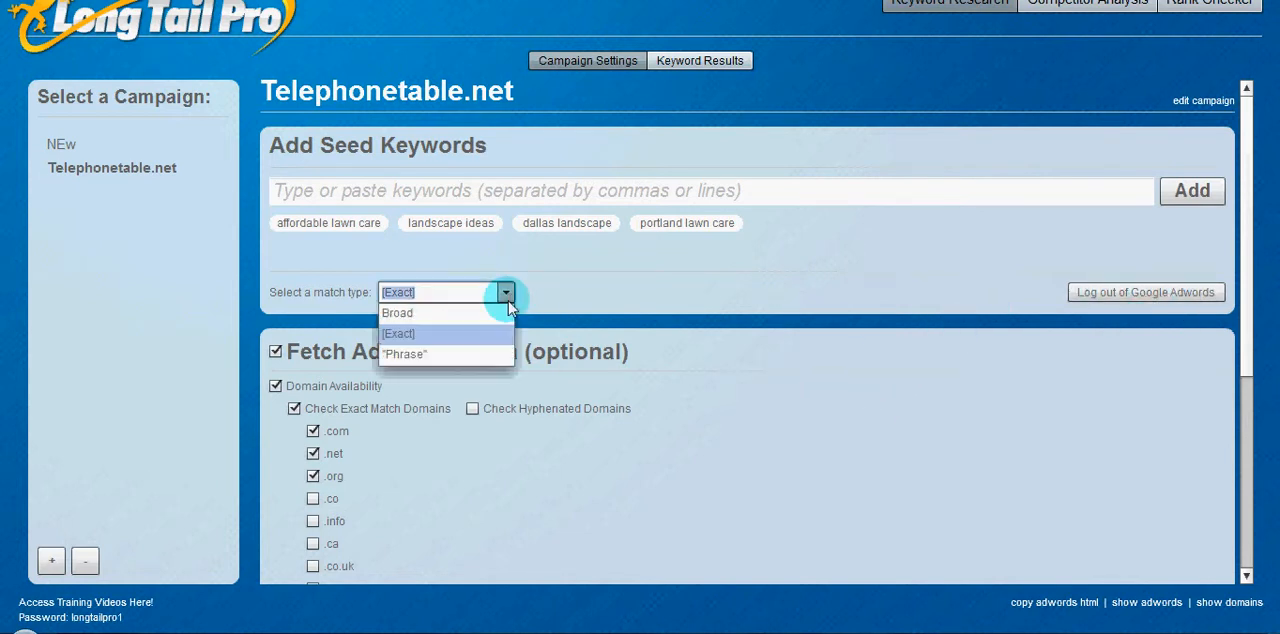
{"action": "left_click", "coordinate": [398, 332]}
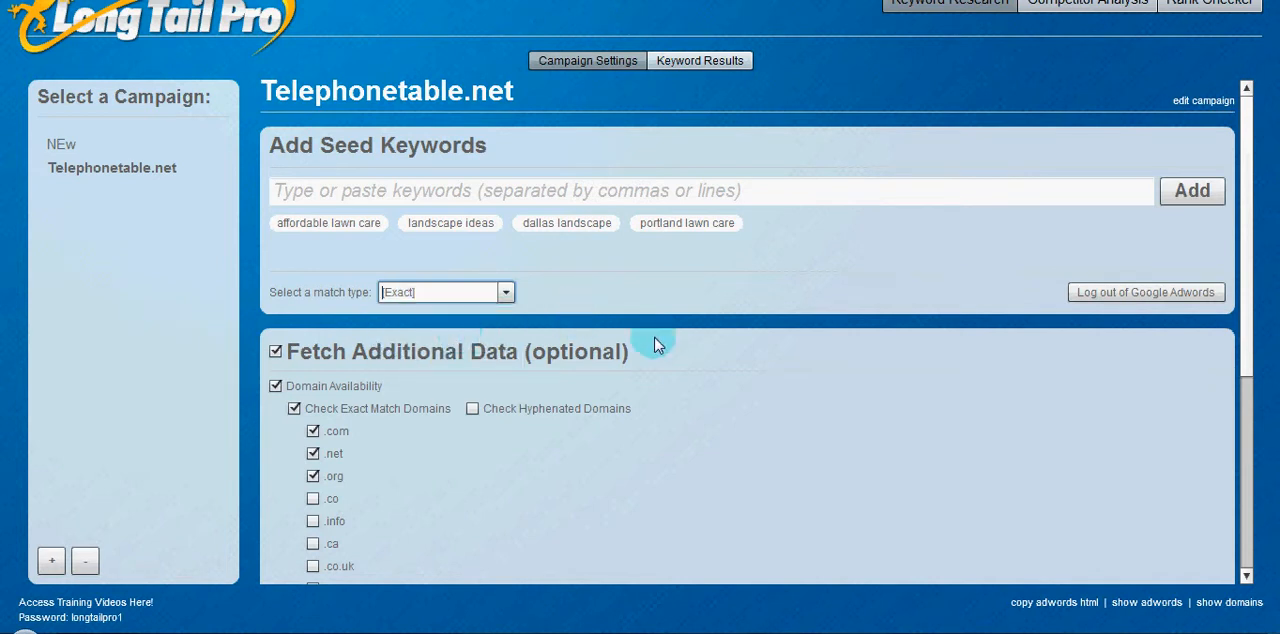
{"action": "mouse_move", "coordinate": [668, 356]}
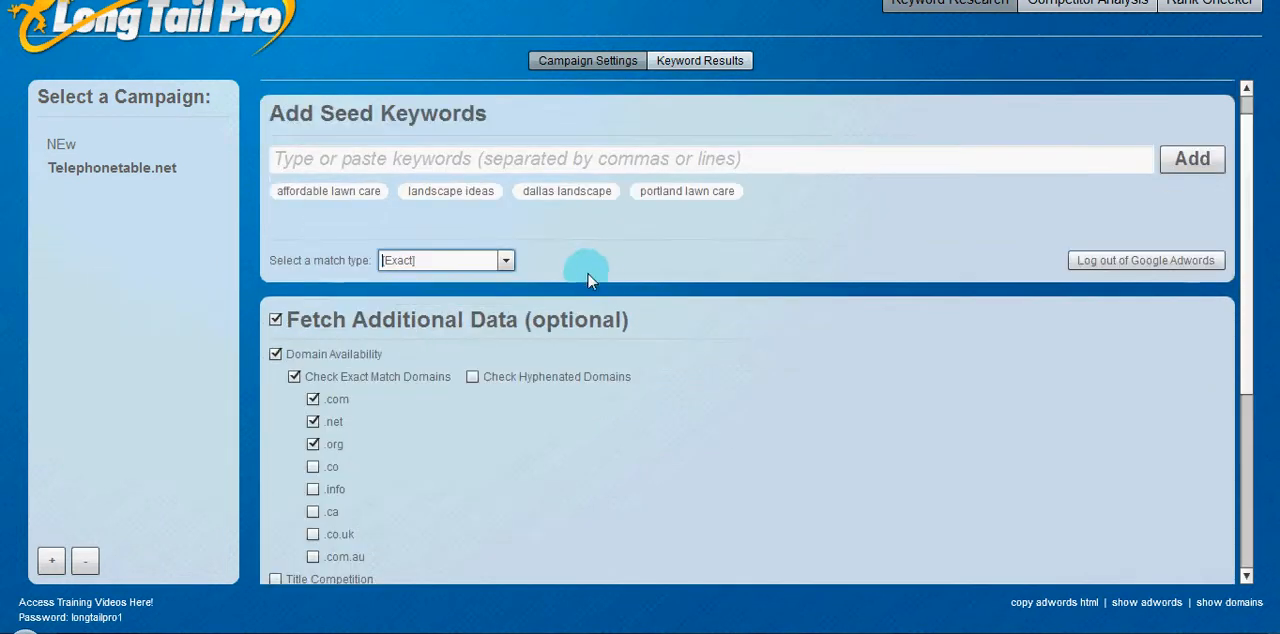
{"action": "mouse_move", "coordinate": [336, 364]}
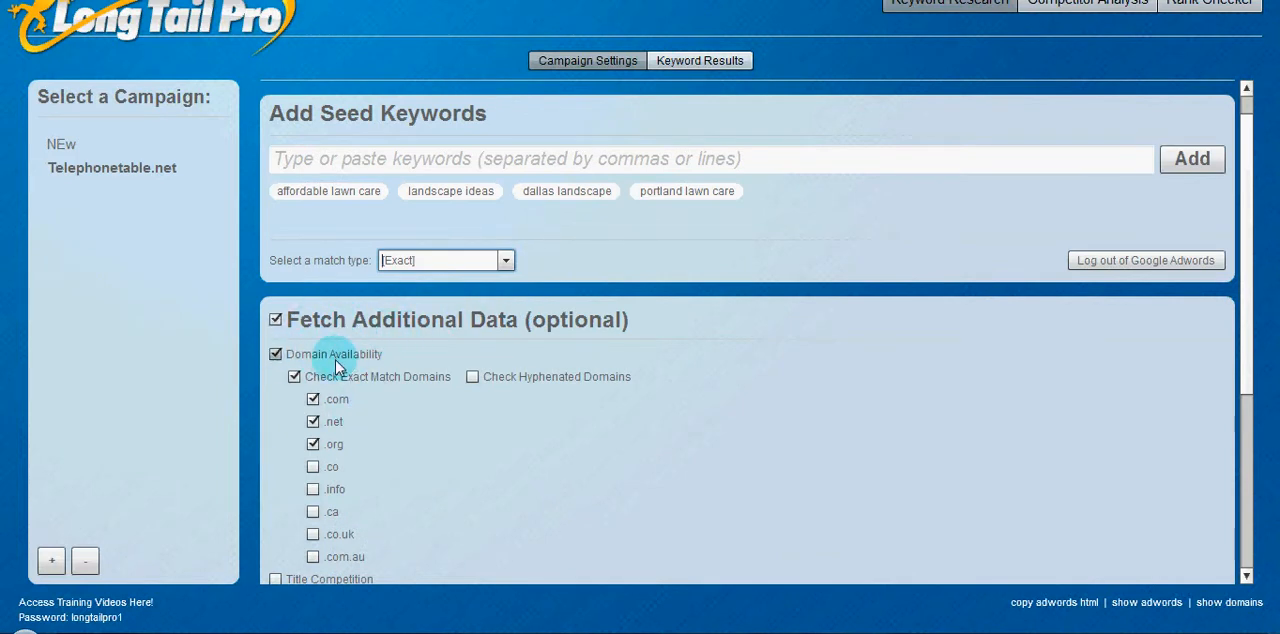
{"action": "mouse_move", "coordinate": [436, 428]}
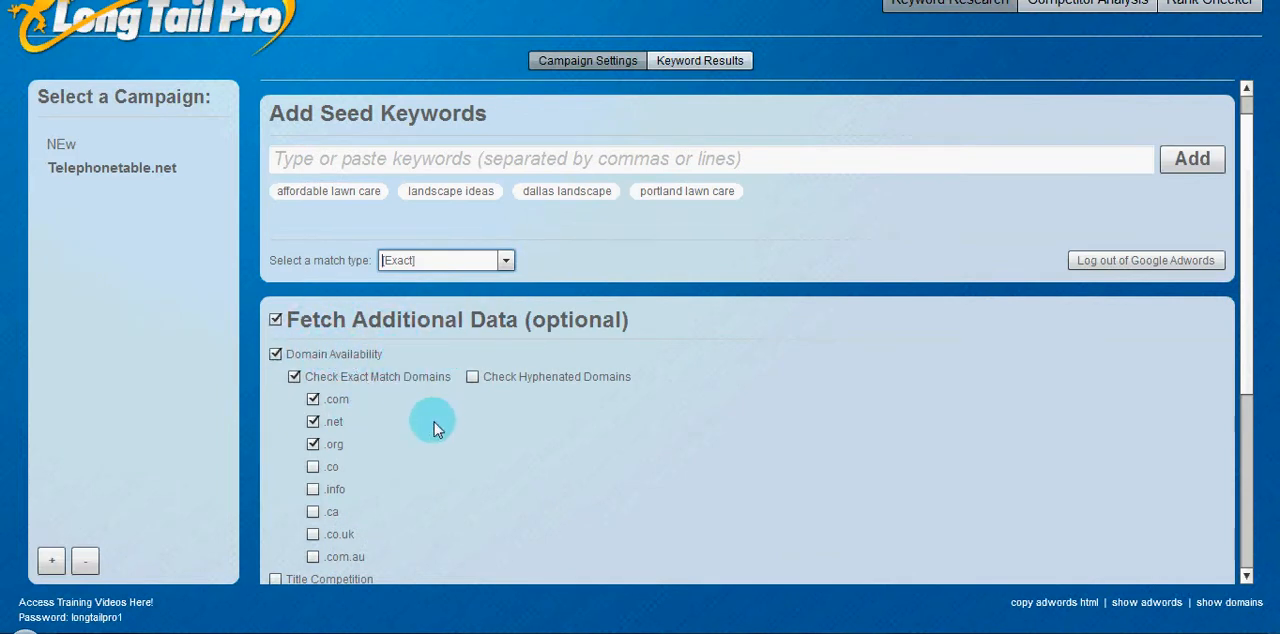
{"action": "mouse_move", "coordinate": [450, 404]}
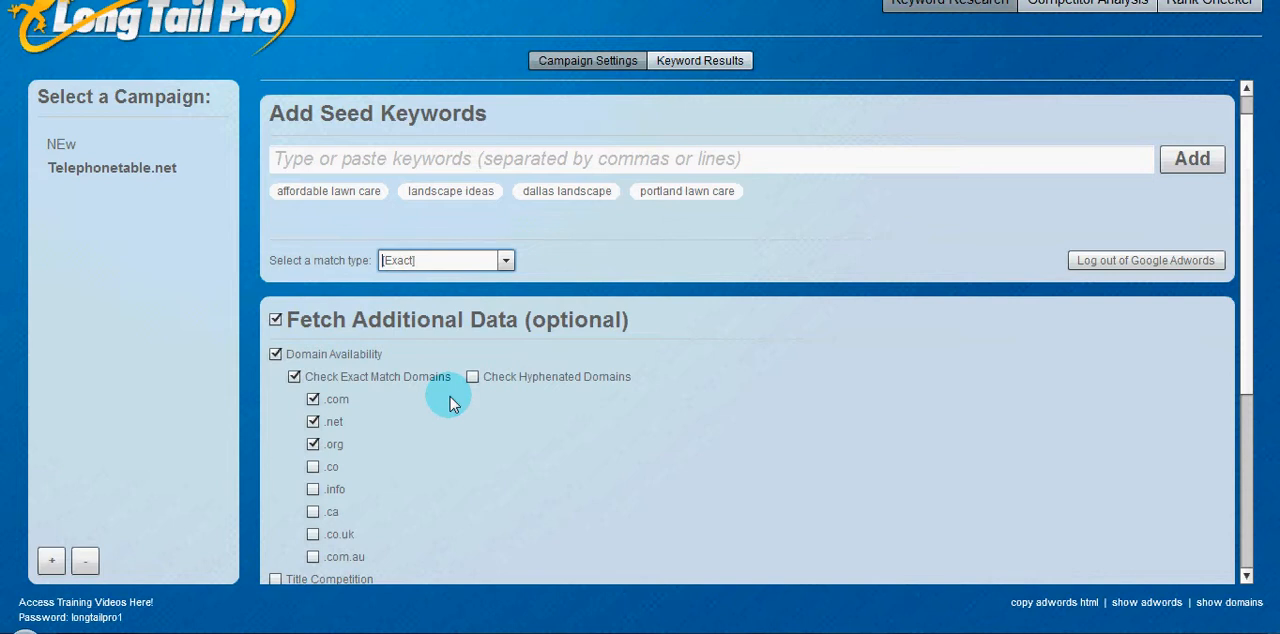
{"action": "mouse_move", "coordinate": [680, 410]}
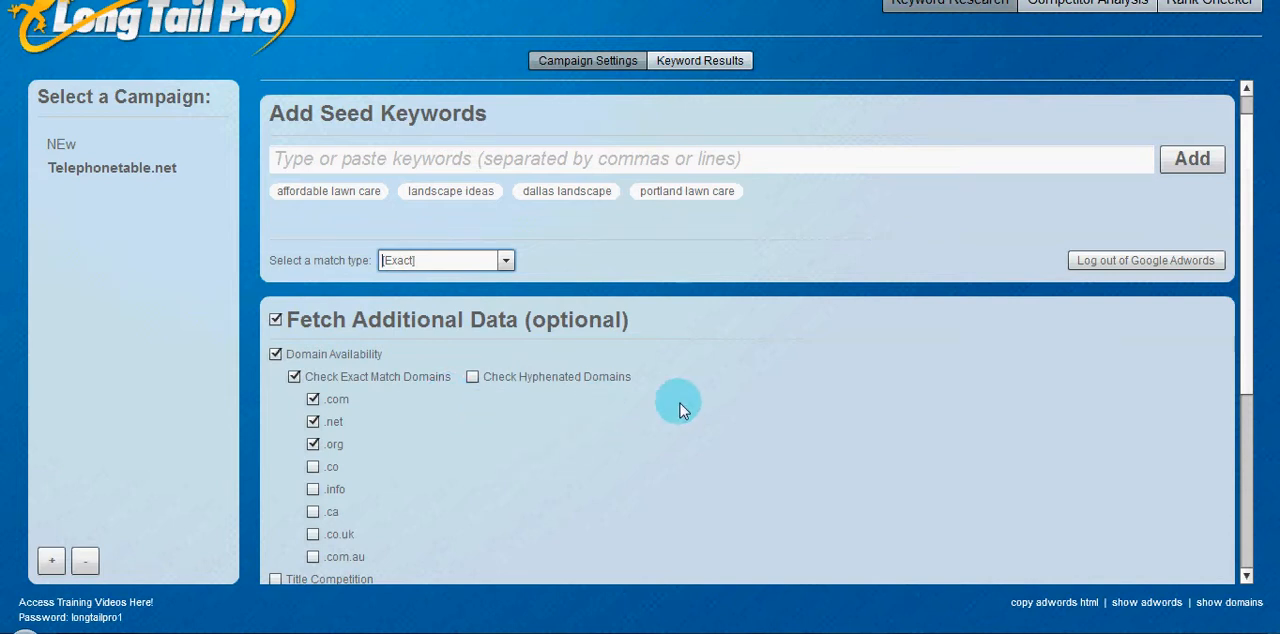
{"action": "scroll", "scroll_direction": "down", "scroll_amount": 3}
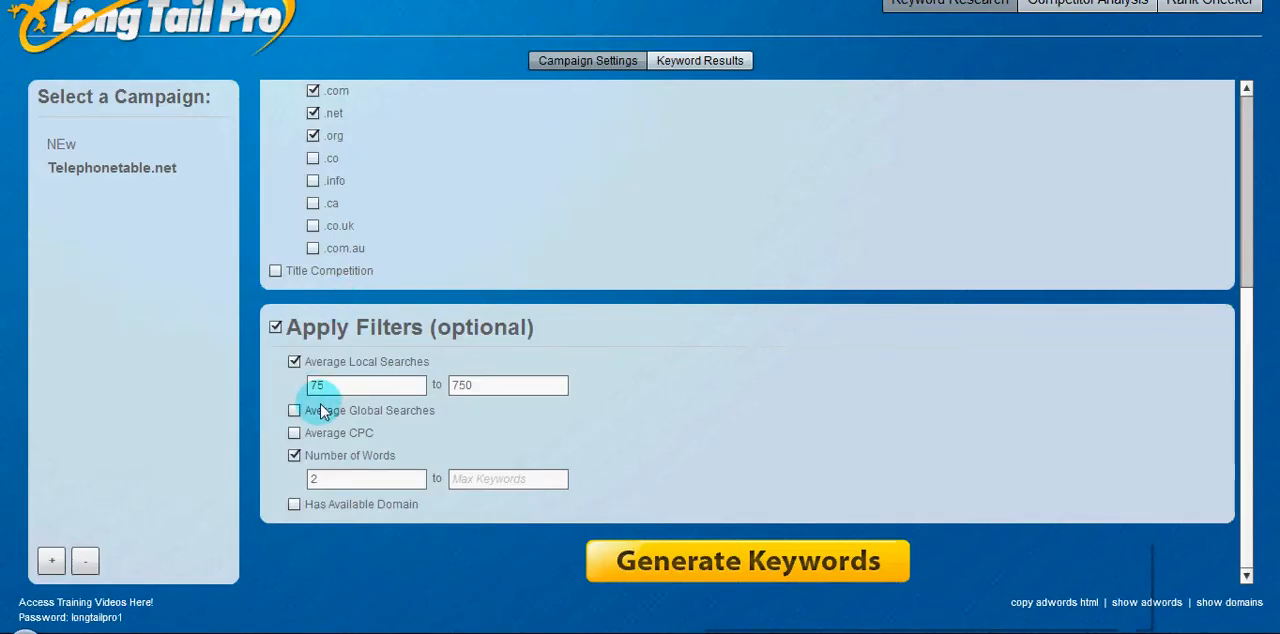
{"action": "mouse_move", "coordinate": [1130, 456]}
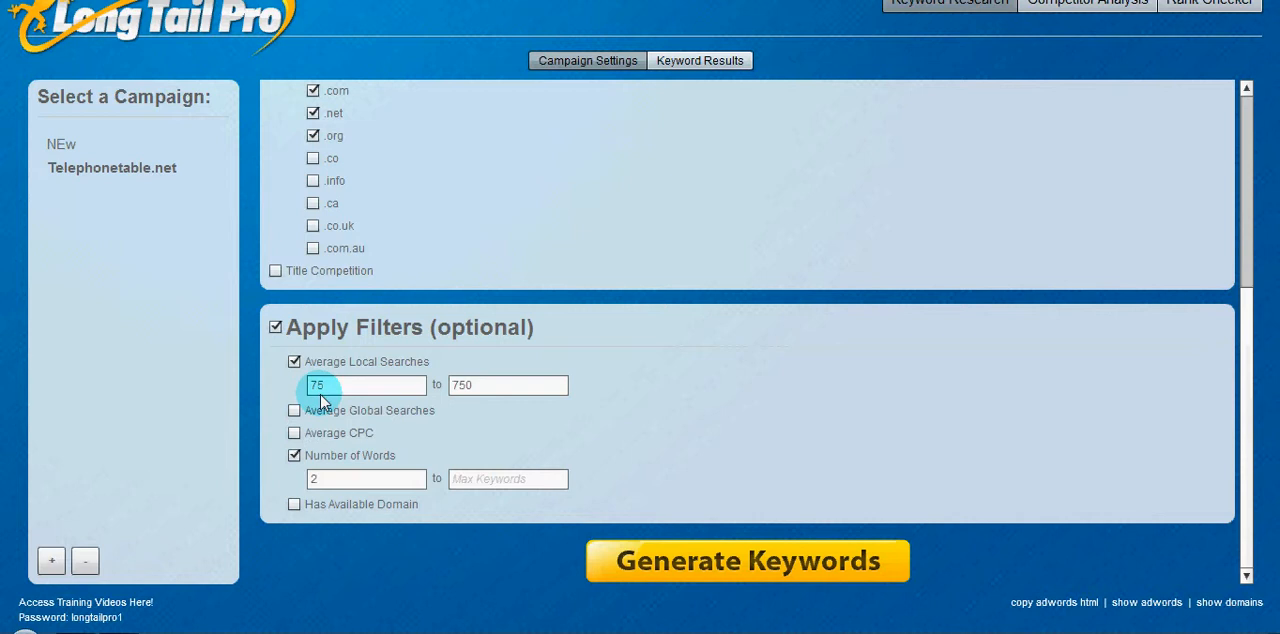
{"action": "left_click", "coordinate": [508, 384]}
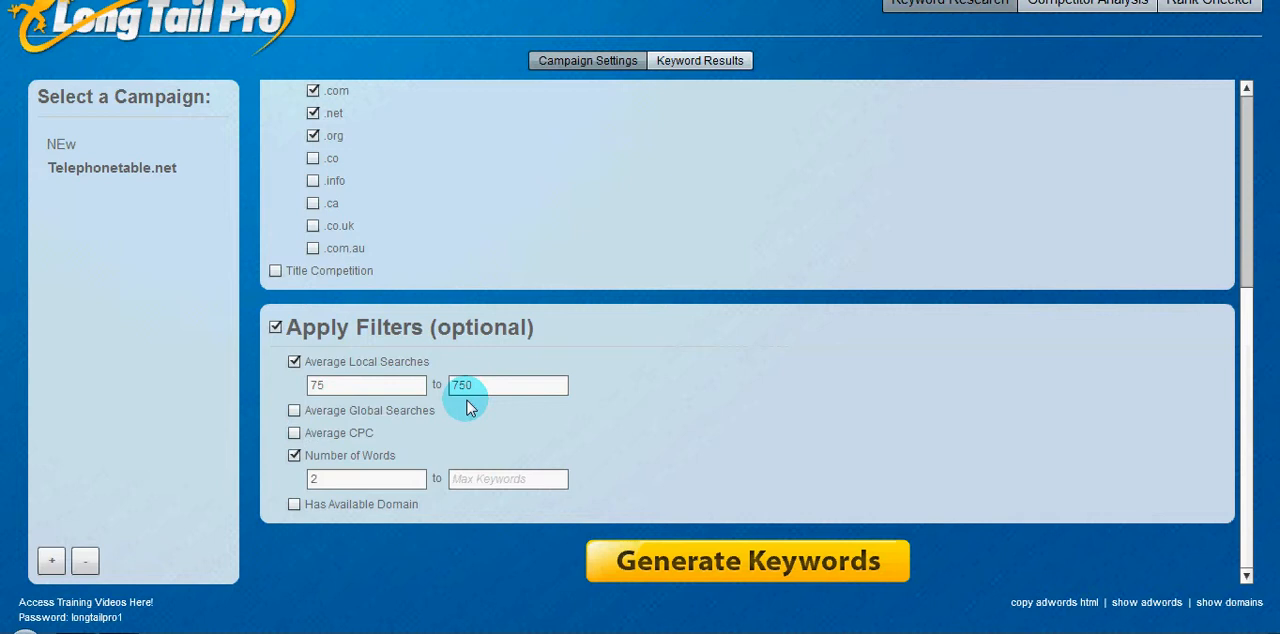
{"action": "mouse_move", "coordinate": [688, 532]}
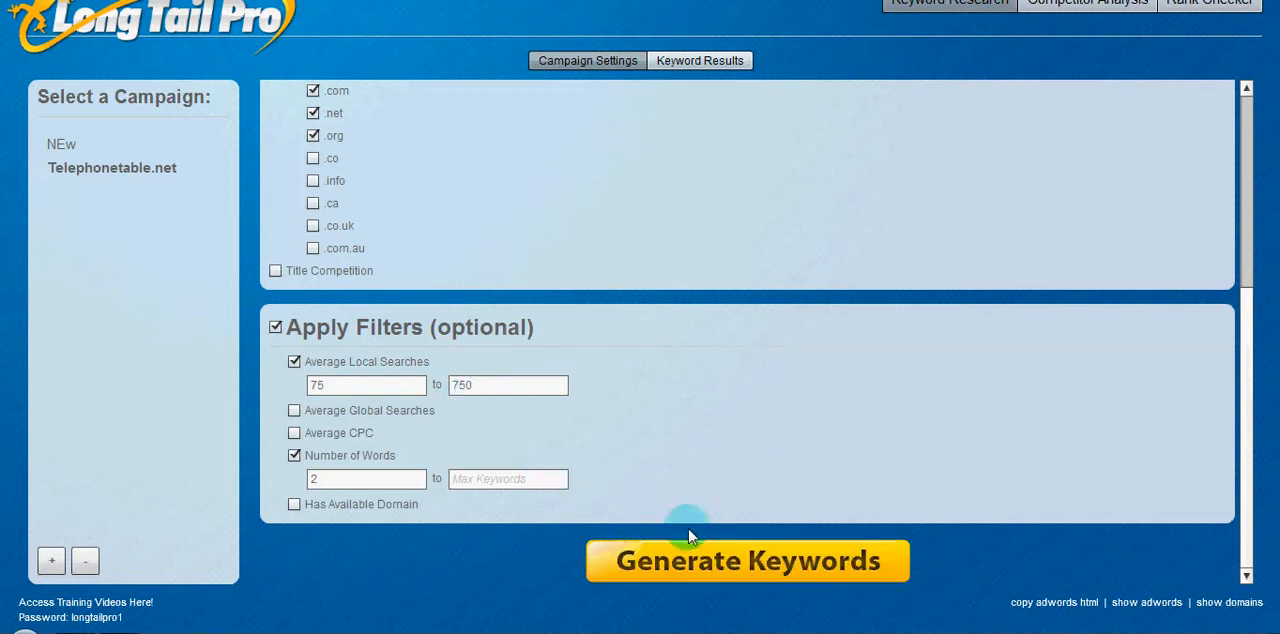
{"action": "left_click", "coordinate": [748, 560]}
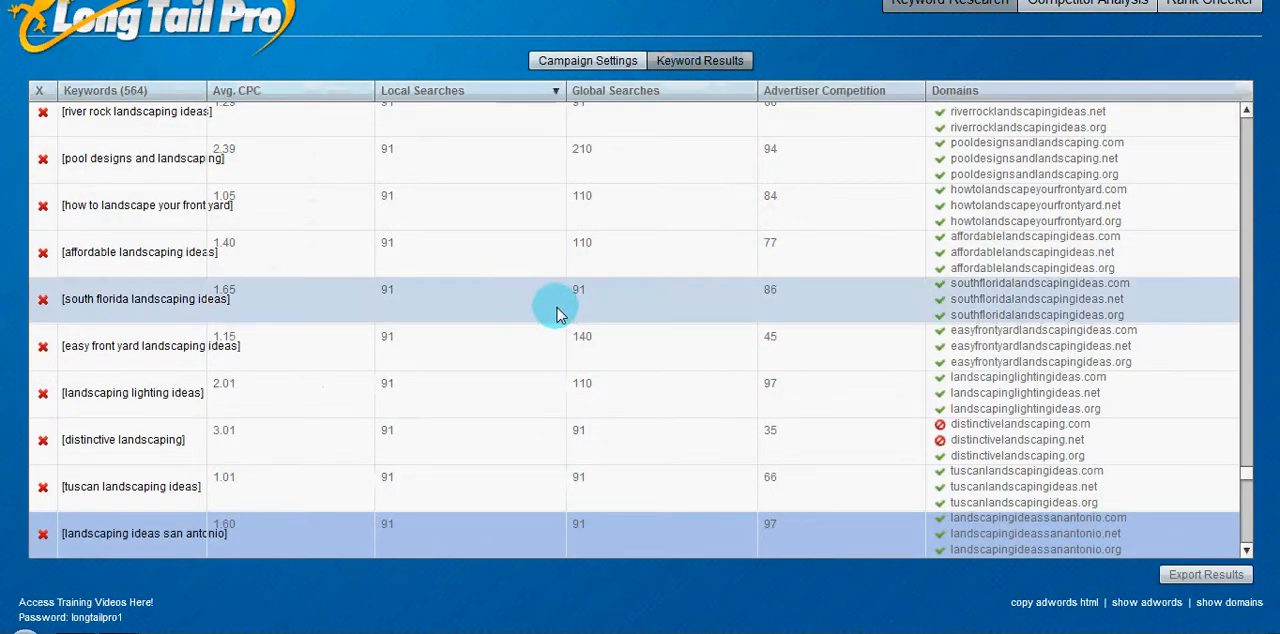
{"action": "mouse_move", "coordinate": [650, 352]}
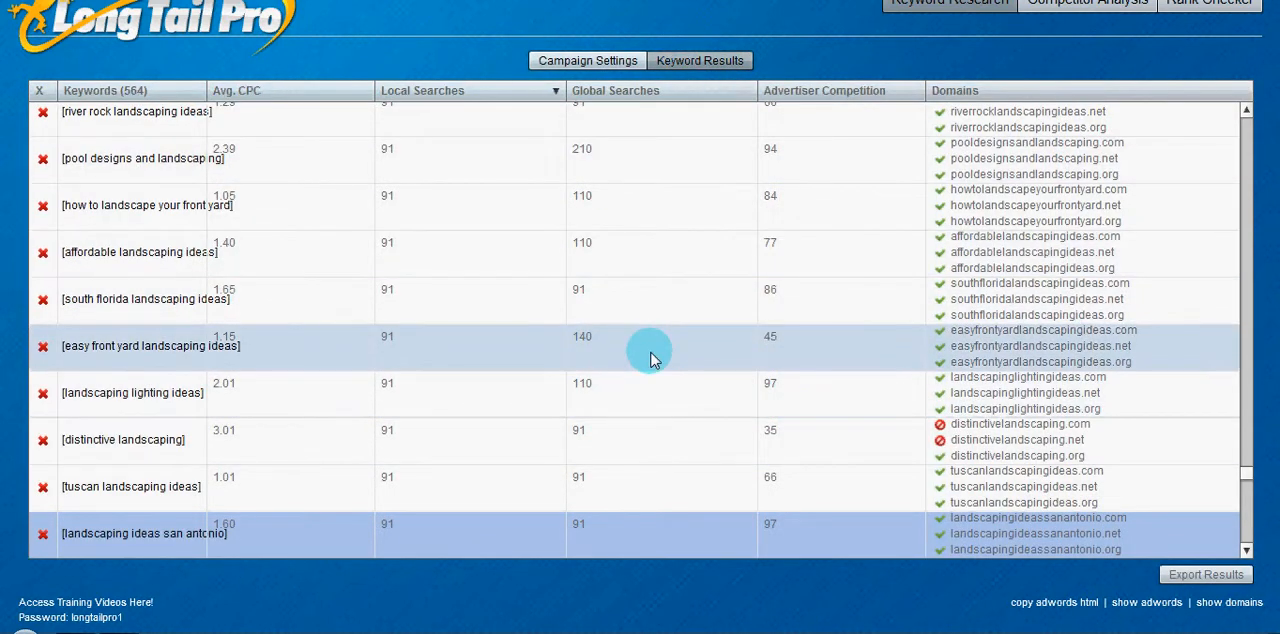
{"action": "mouse_move", "coordinate": [604, 366]}
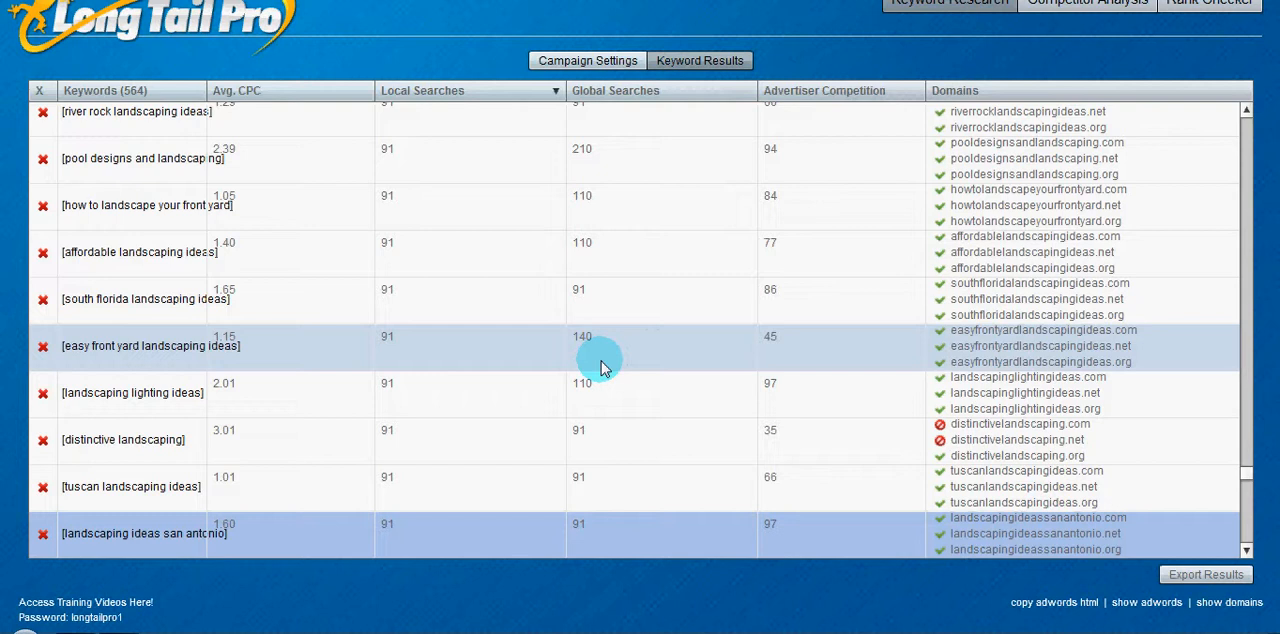
{"action": "mouse_move", "coordinate": [448, 384]}
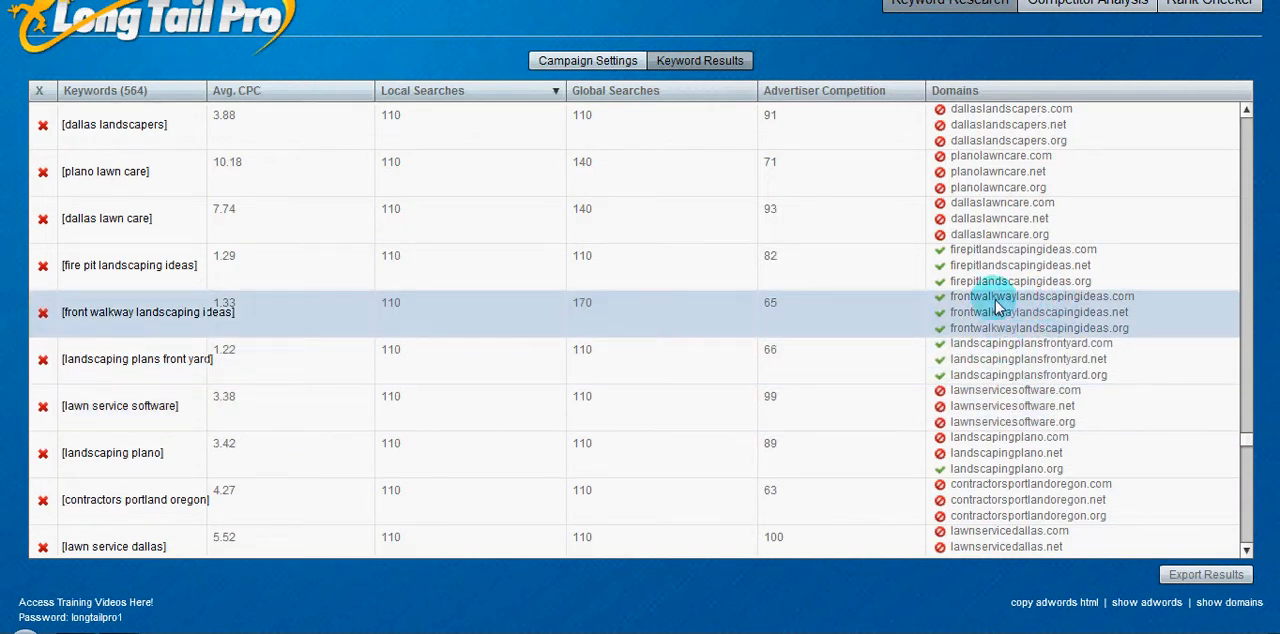
{"action": "mouse_move", "coordinate": [1120, 312]}
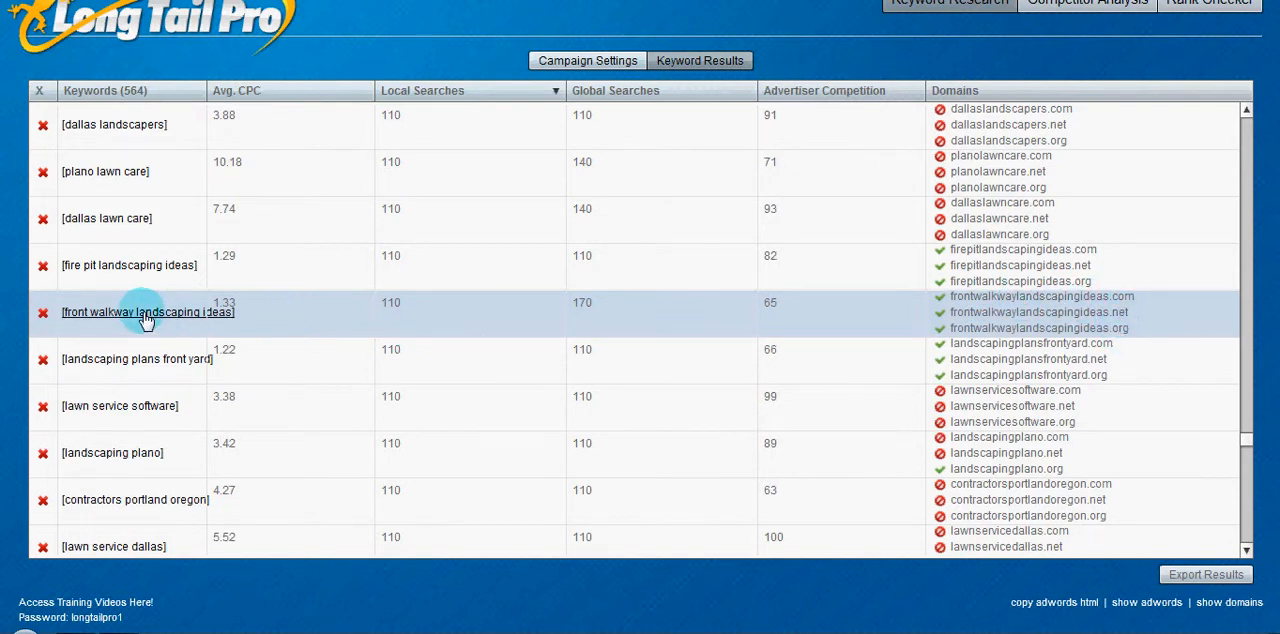
{"action": "left_click", "coordinate": [148, 312]}
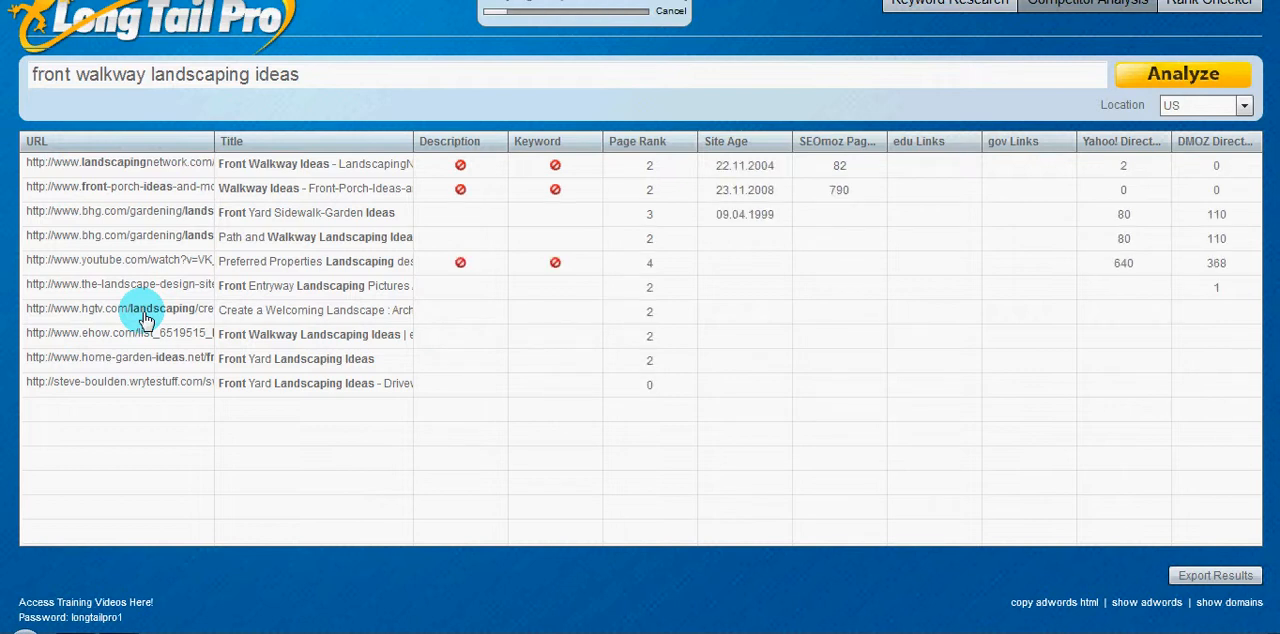
{"action": "mouse_move", "coordinate": [240, 292]}
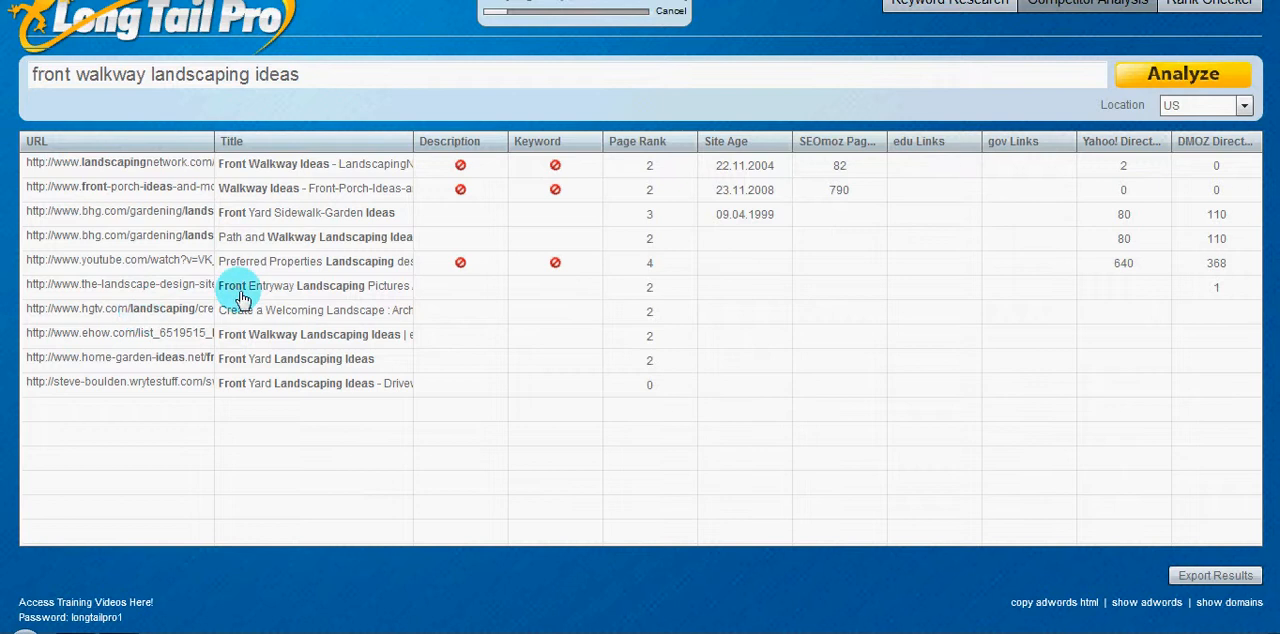
{"action": "mouse_move", "coordinate": [624, 208]}
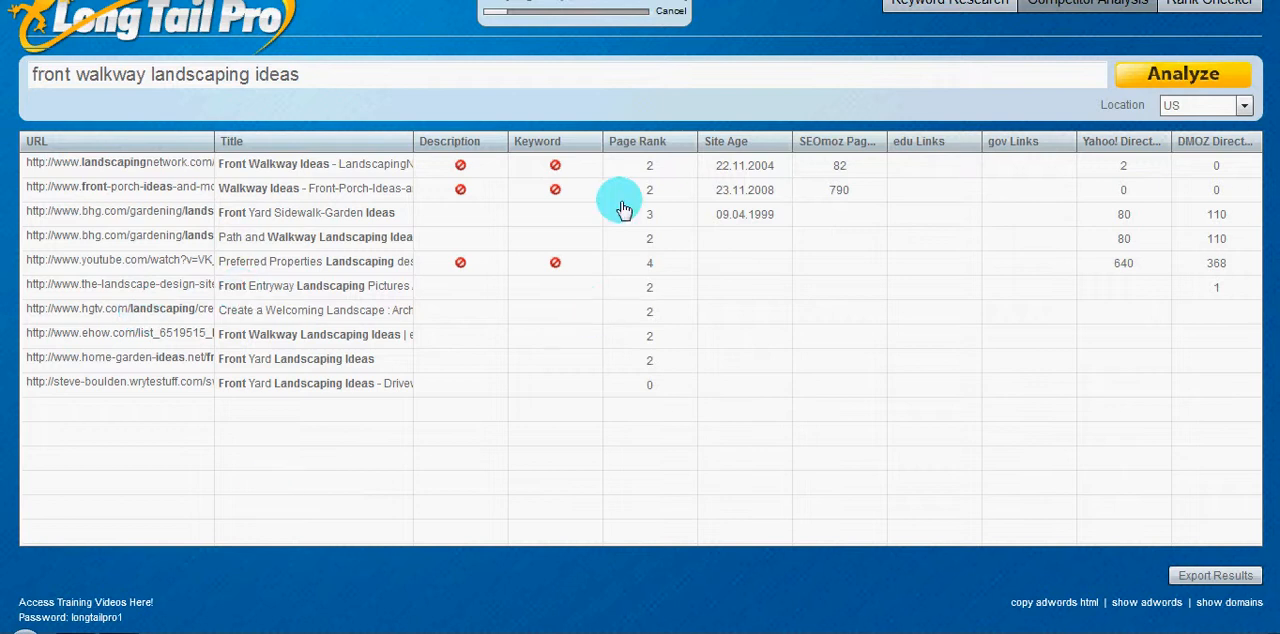
{"action": "mouse_move", "coordinate": [676, 184]}
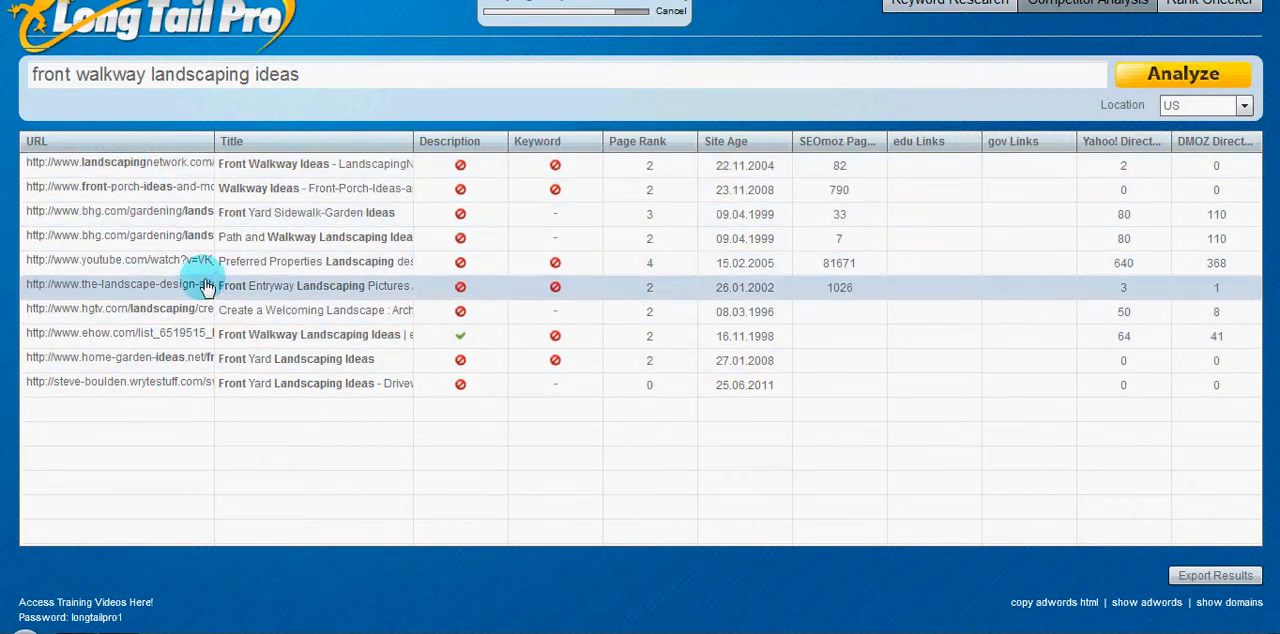
{"action": "left_click", "coordinate": [232, 140]}
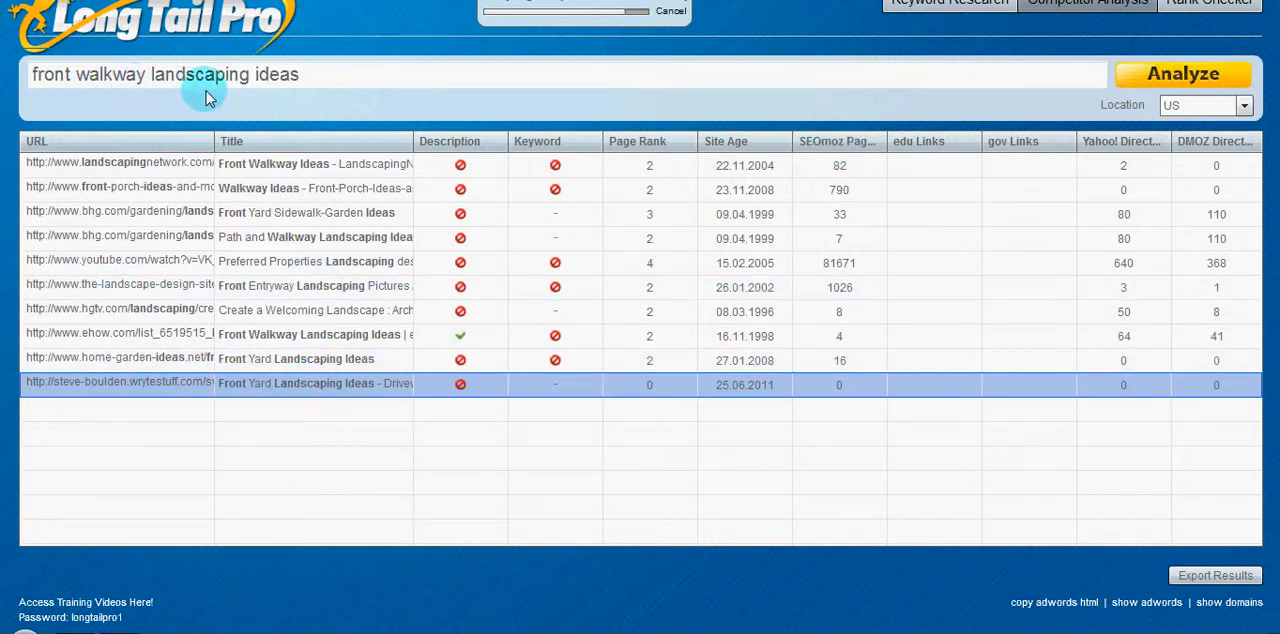
{"action": "mouse_move", "coordinate": [296, 104]}
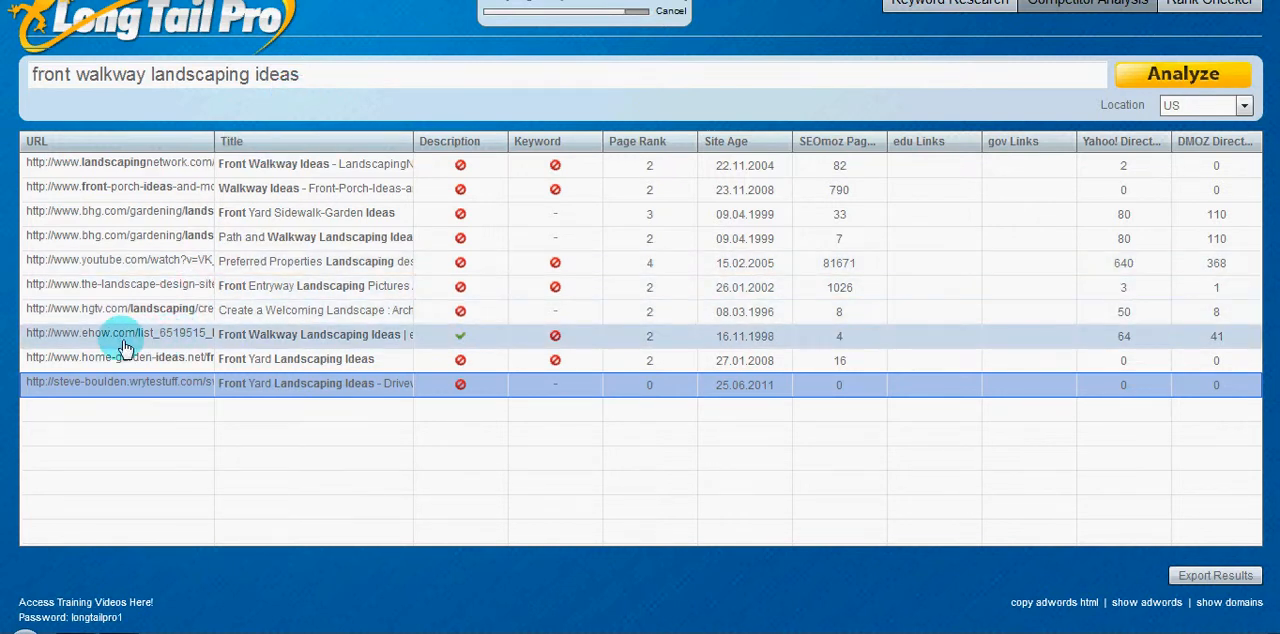
{"action": "mouse_move", "coordinate": [256, 340]}
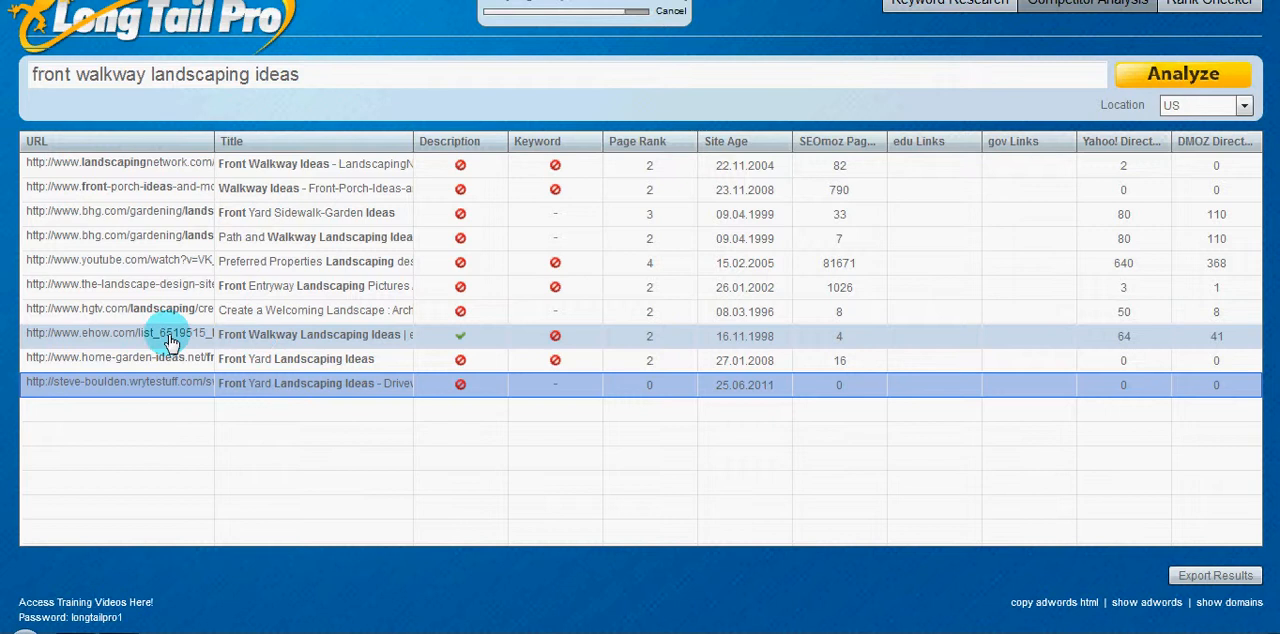
{"action": "mouse_move", "coordinate": [110, 340]}
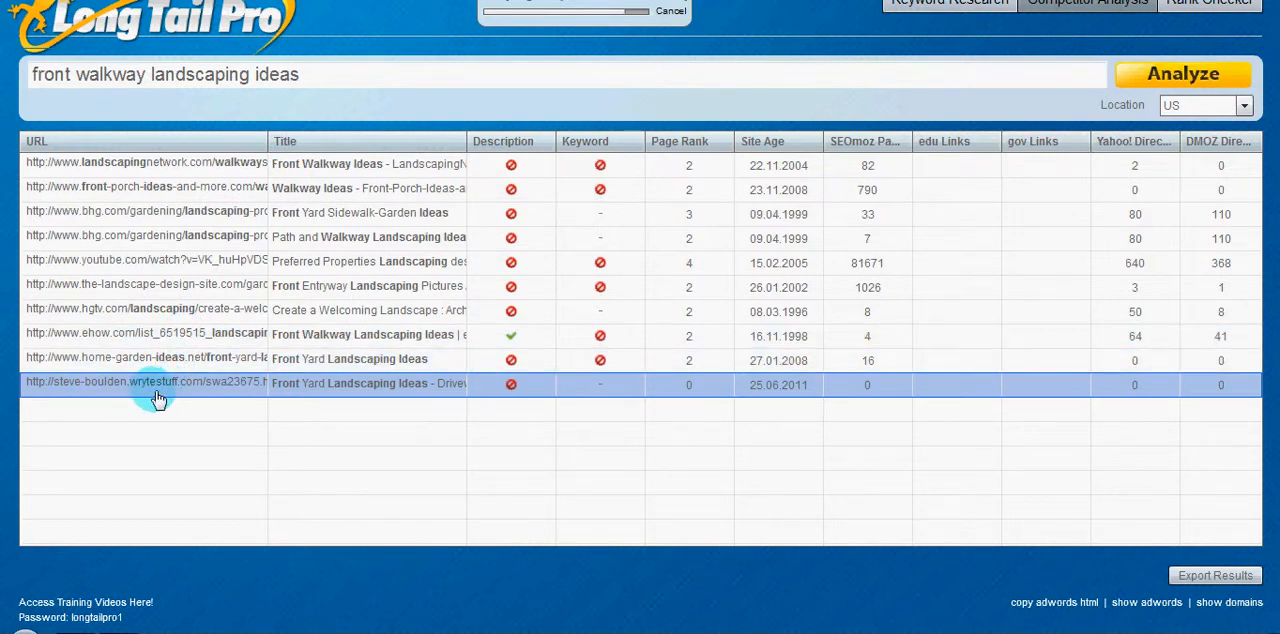
{"action": "mouse_move", "coordinate": [876, 388]}
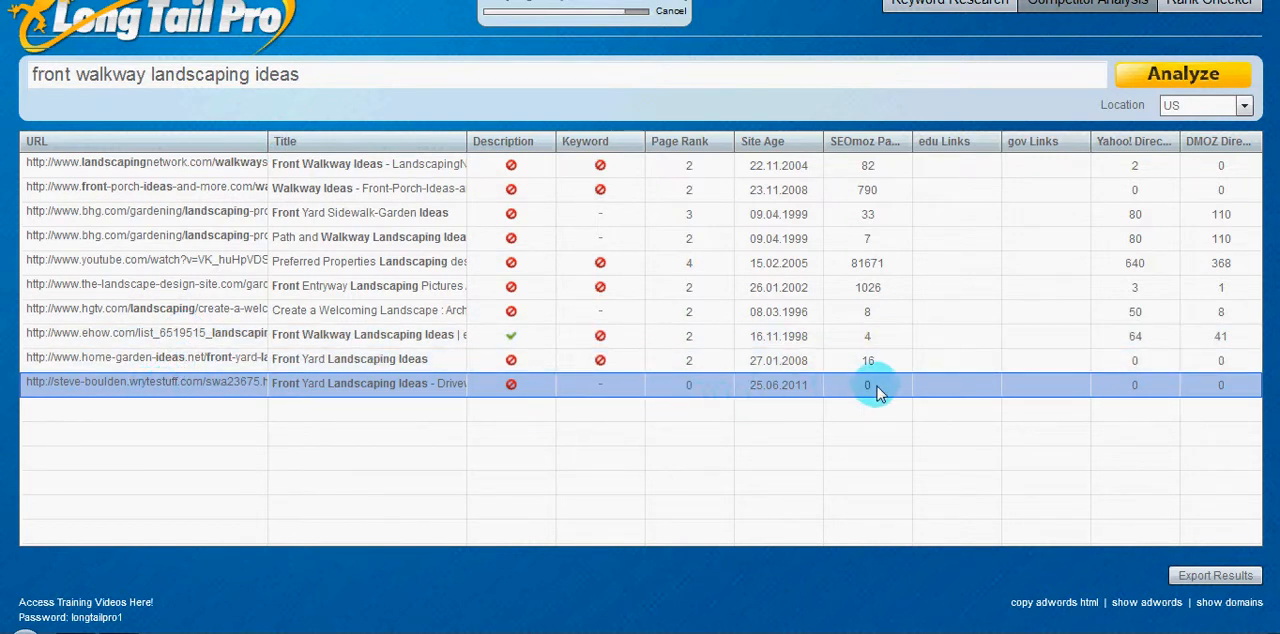
{"action": "mouse_move", "coordinate": [796, 396]}
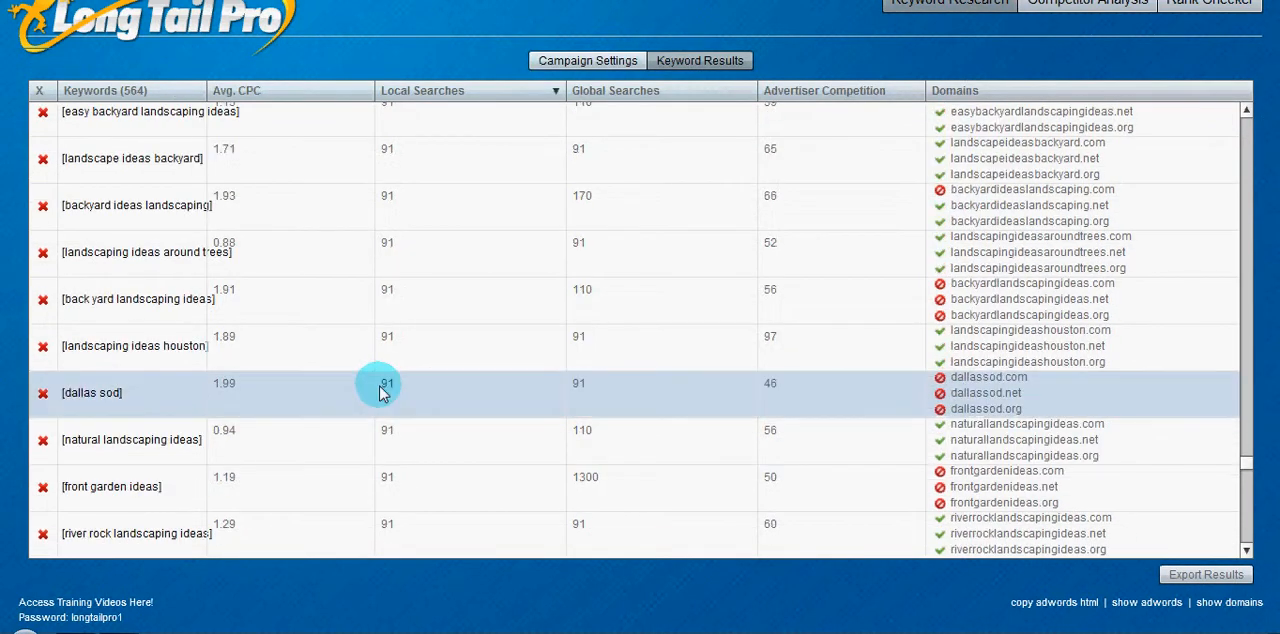
Return from the front walkway competitor table to the keyword list showing complete lawn care
{"action": "scroll", "scroll_direction": "down", "scroll_amount": 3}
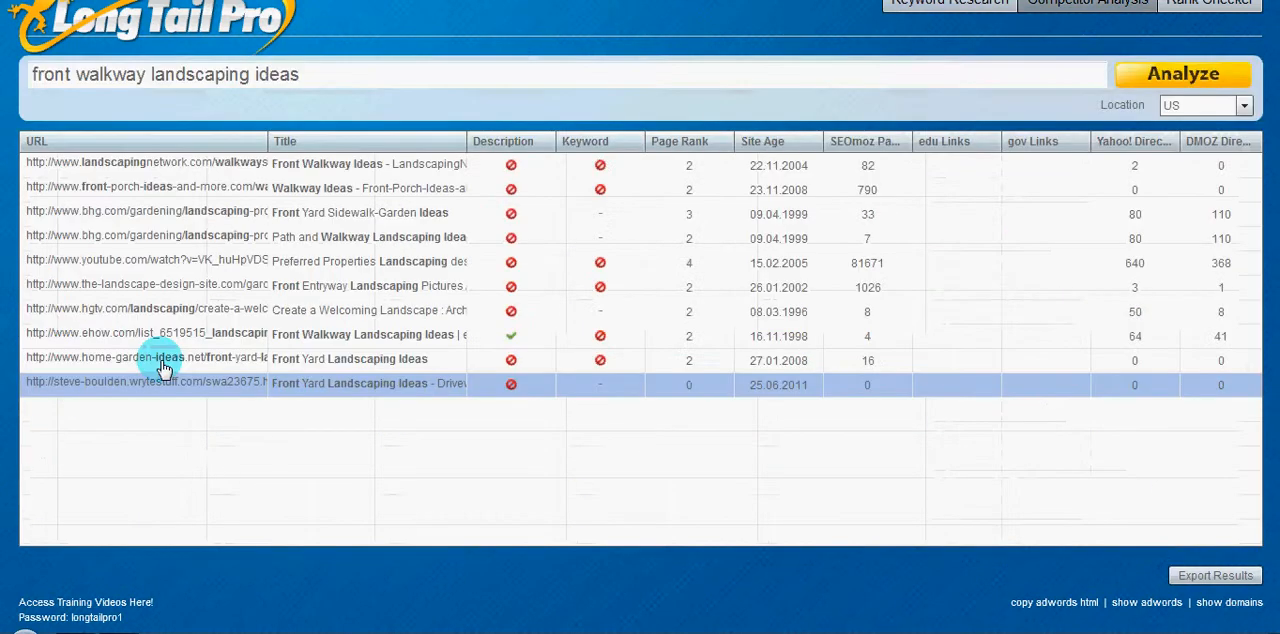
{"action": "left_click", "coordinate": [1182, 74]}
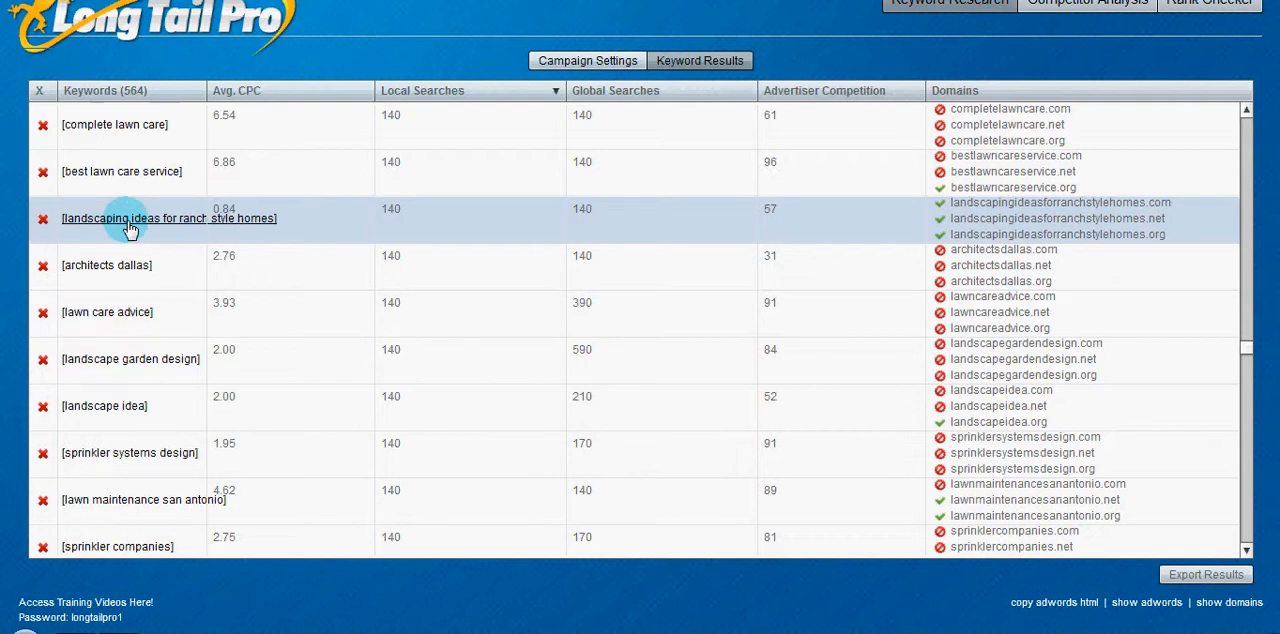
Run Competitor Analysis on 'landscaping ideas for ranch style homes' to list top-ranking pages
{"action": "left_click", "coordinate": [168, 218]}
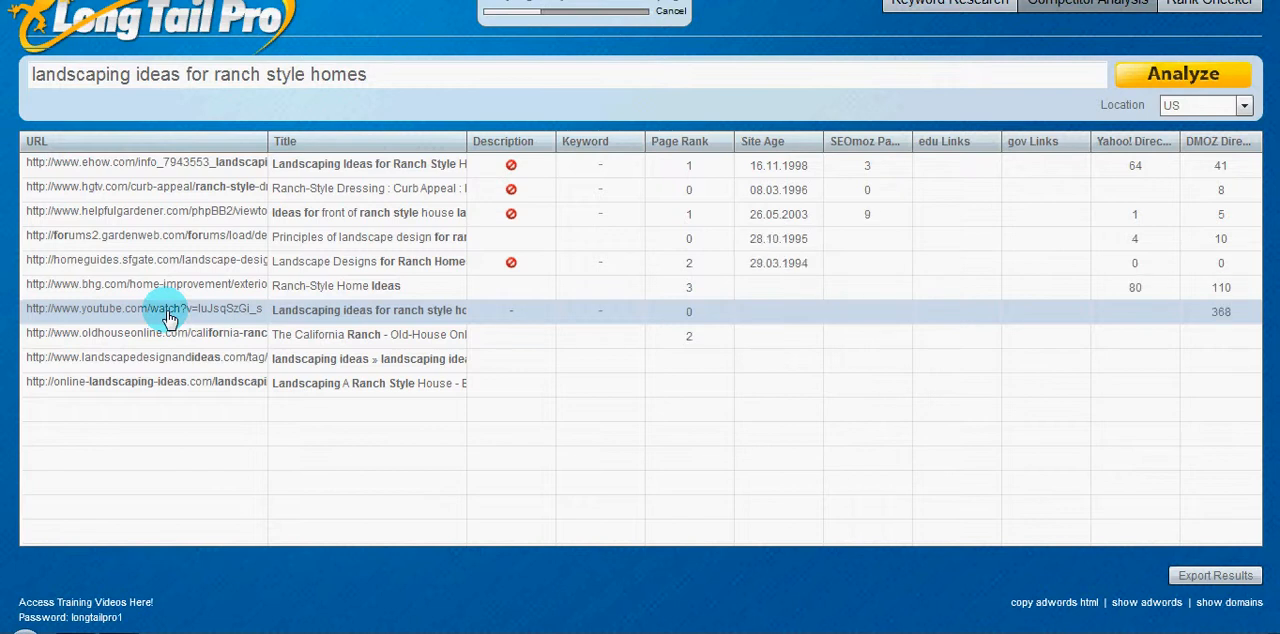
{"action": "mouse_move", "coordinate": [114, 236]}
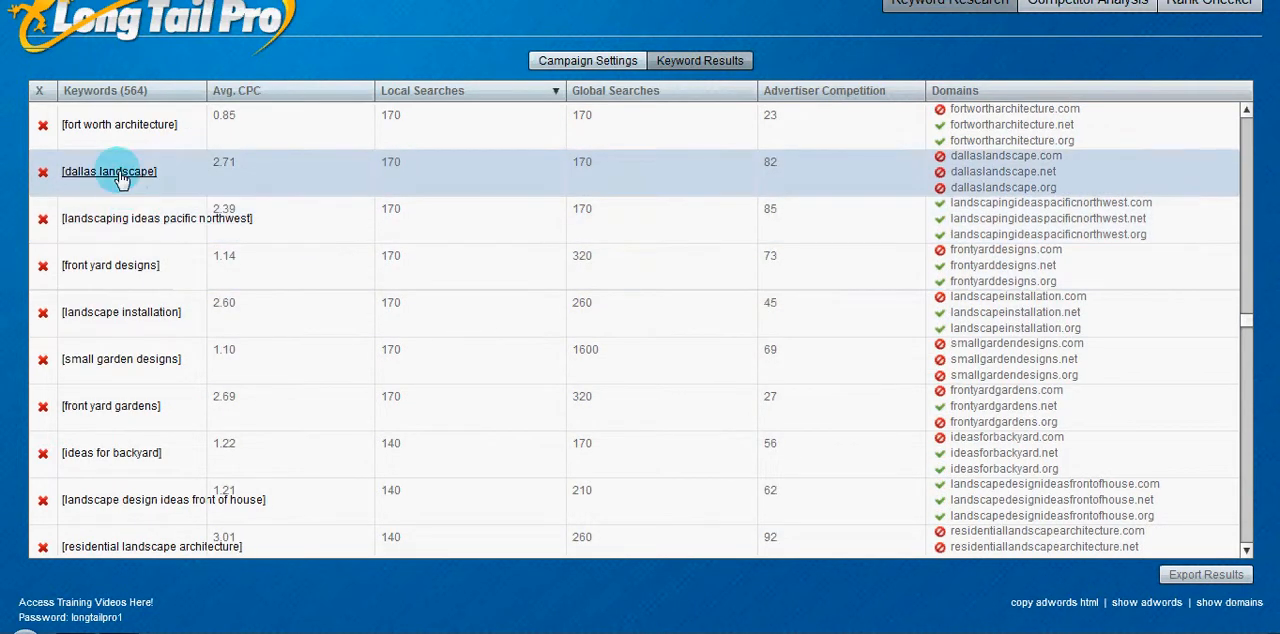
Run Competitor Analysis on 'dallas landscape', stopping the remaining metrics from loading
{"action": "left_click", "coordinate": [108, 172]}
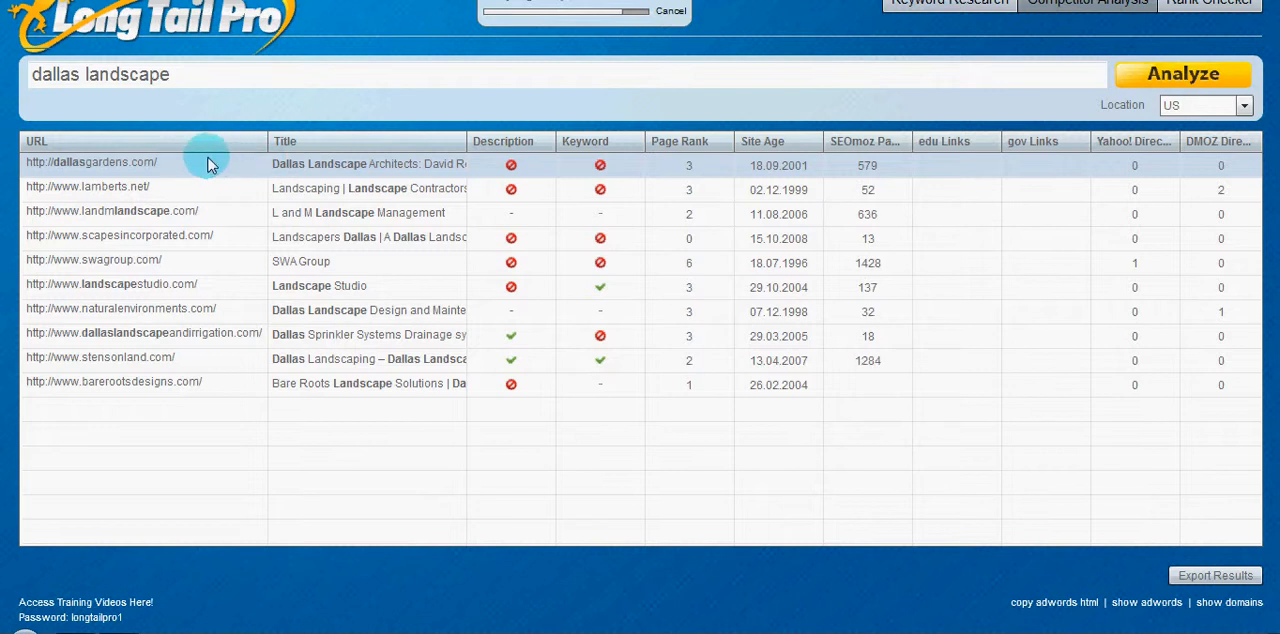
{"action": "mouse_move", "coordinate": [228, 164]}
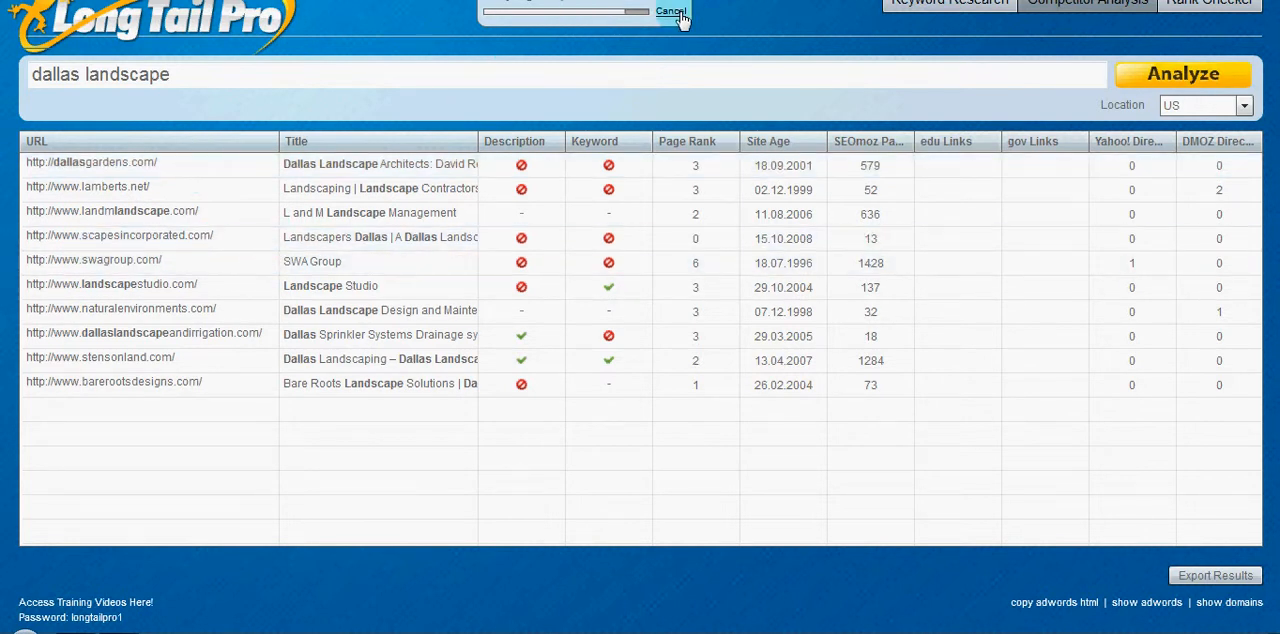
{"action": "left_click", "coordinate": [672, 12]}
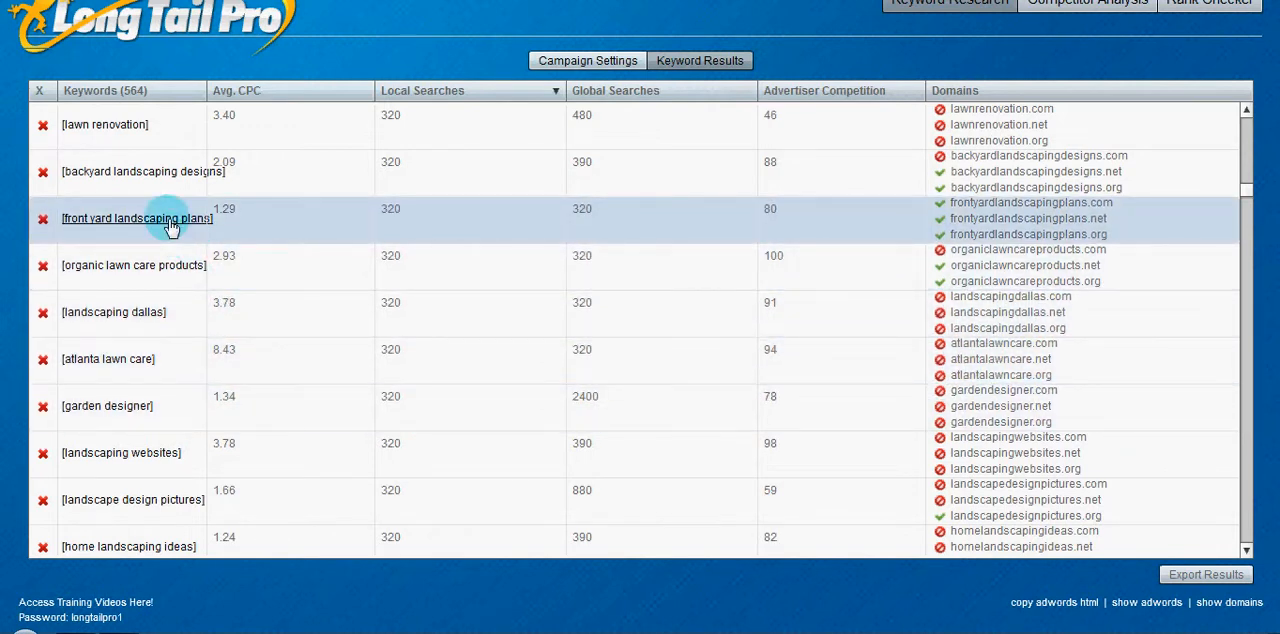
{"action": "mouse_move", "coordinate": [398, 212]}
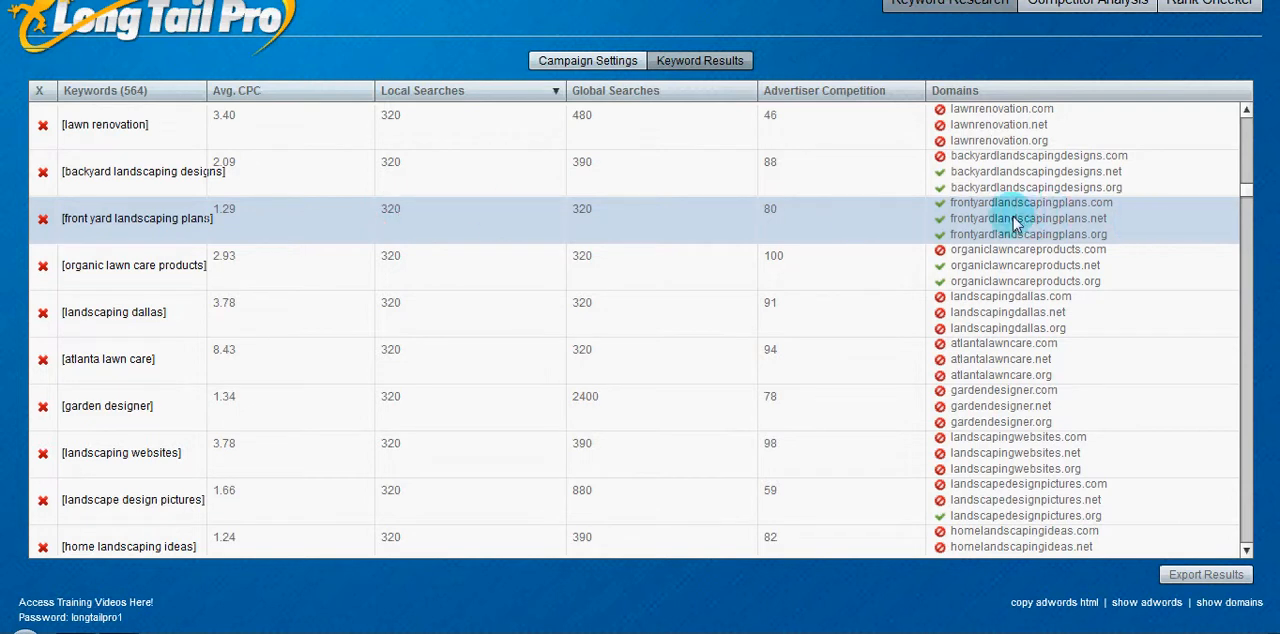
{"action": "mouse_move", "coordinate": [1112, 228]}
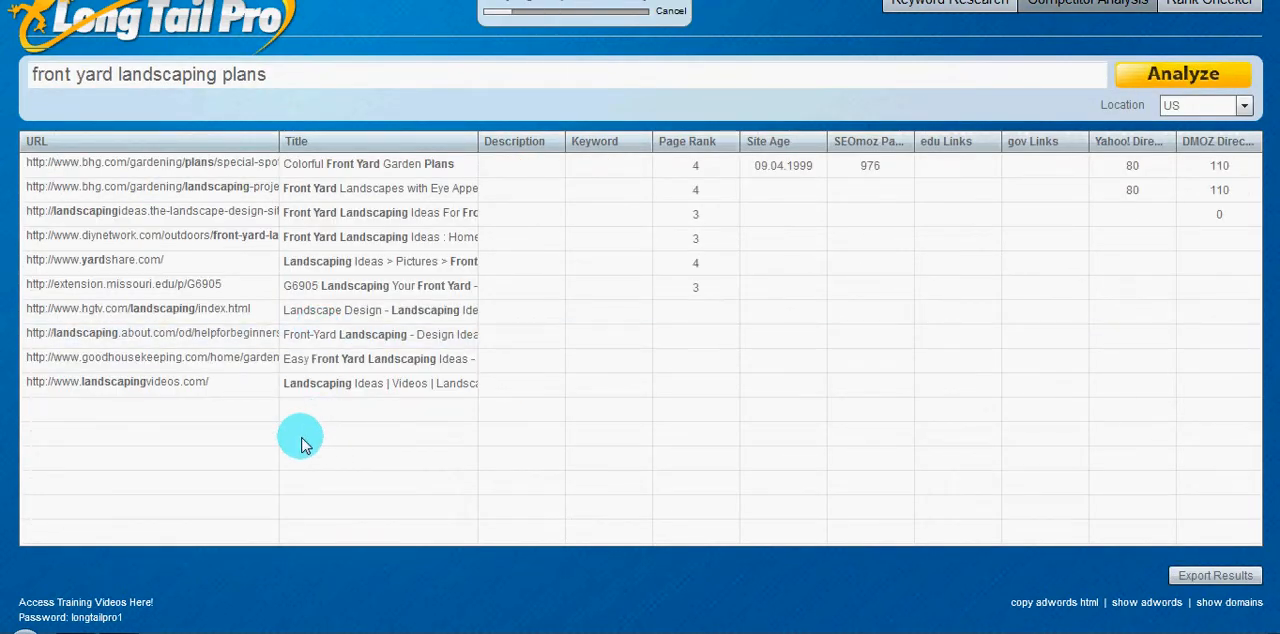
{"action": "mouse_move", "coordinate": [212, 176]}
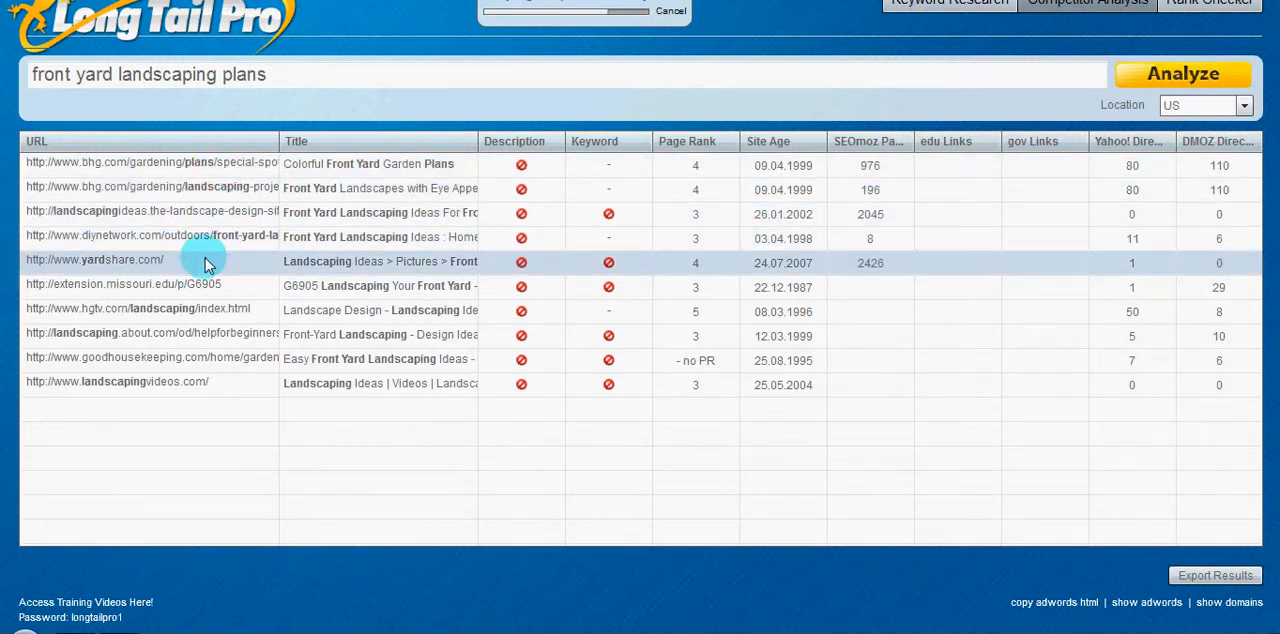
{"action": "mouse_move", "coordinate": [220, 272]}
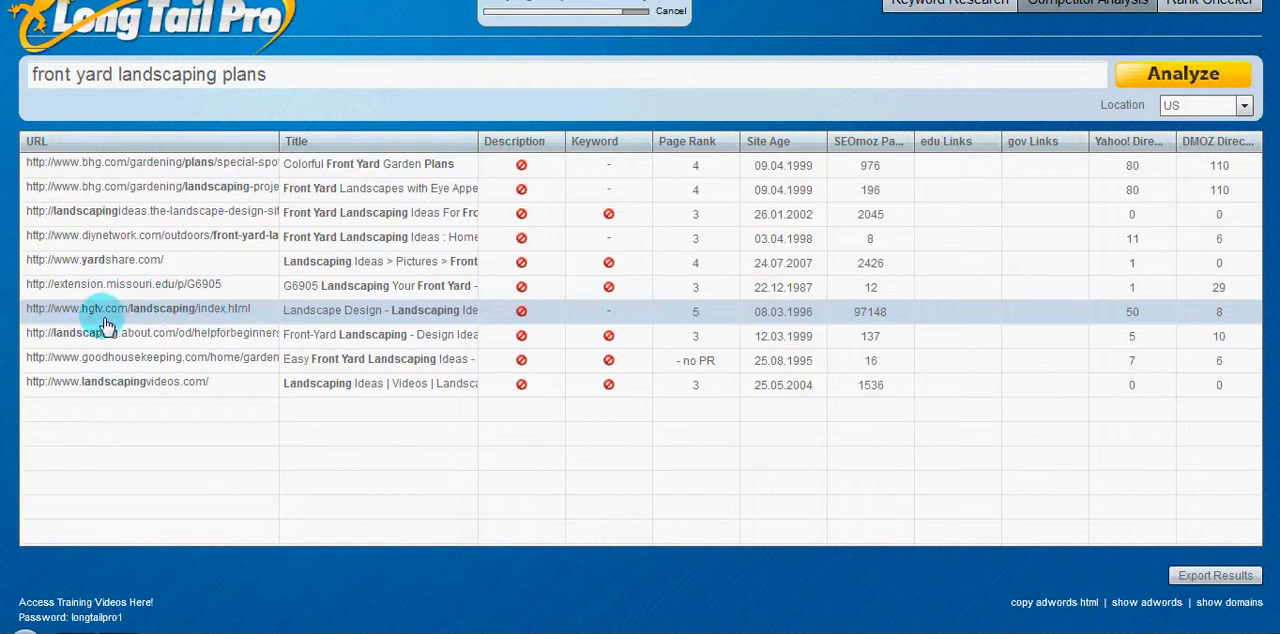
{"action": "mouse_move", "coordinate": [232, 328]}
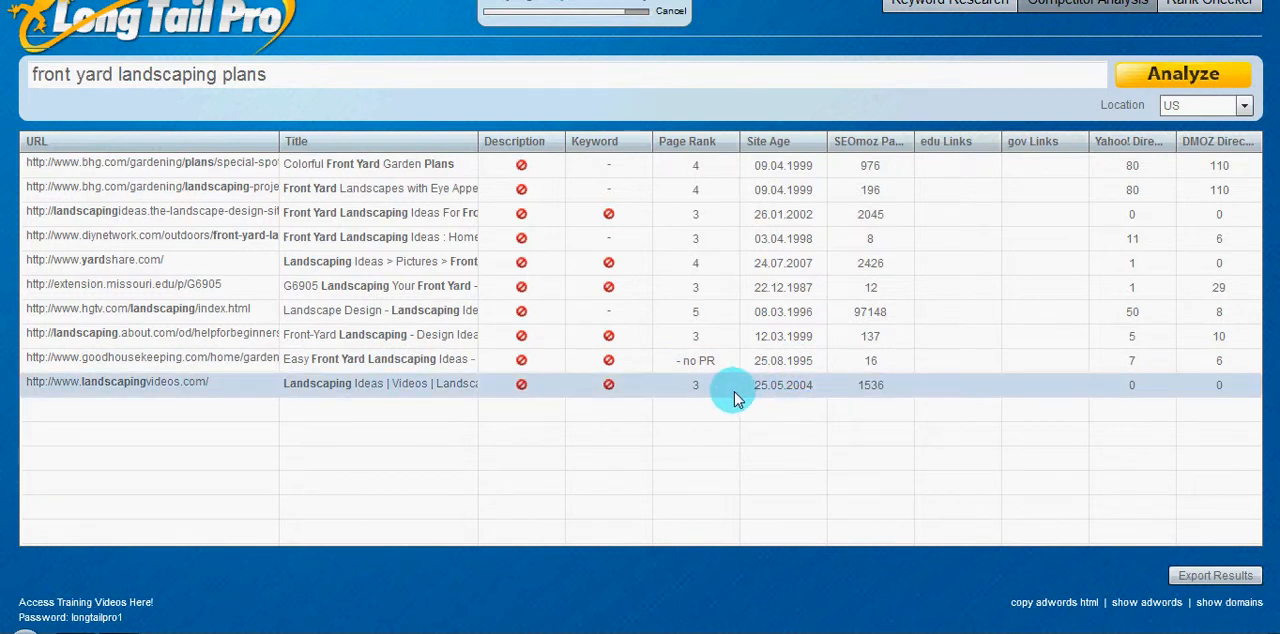
{"action": "mouse_move", "coordinate": [724, 288]}
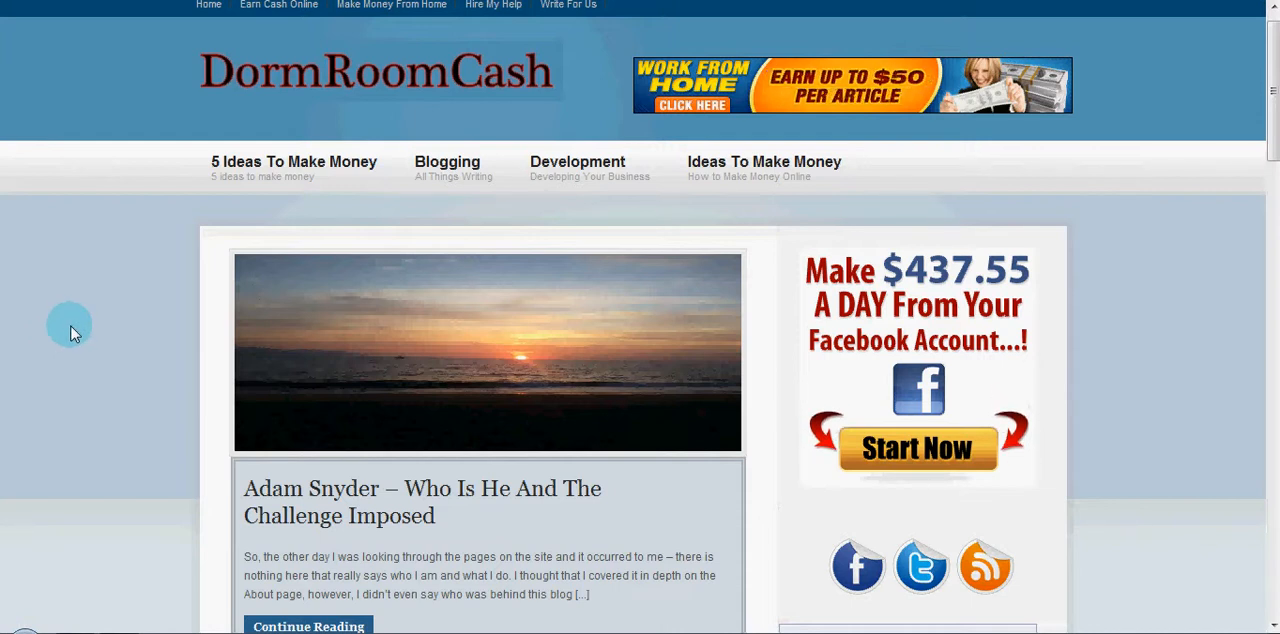
{"action": "mouse_move", "coordinate": [98, 408]}
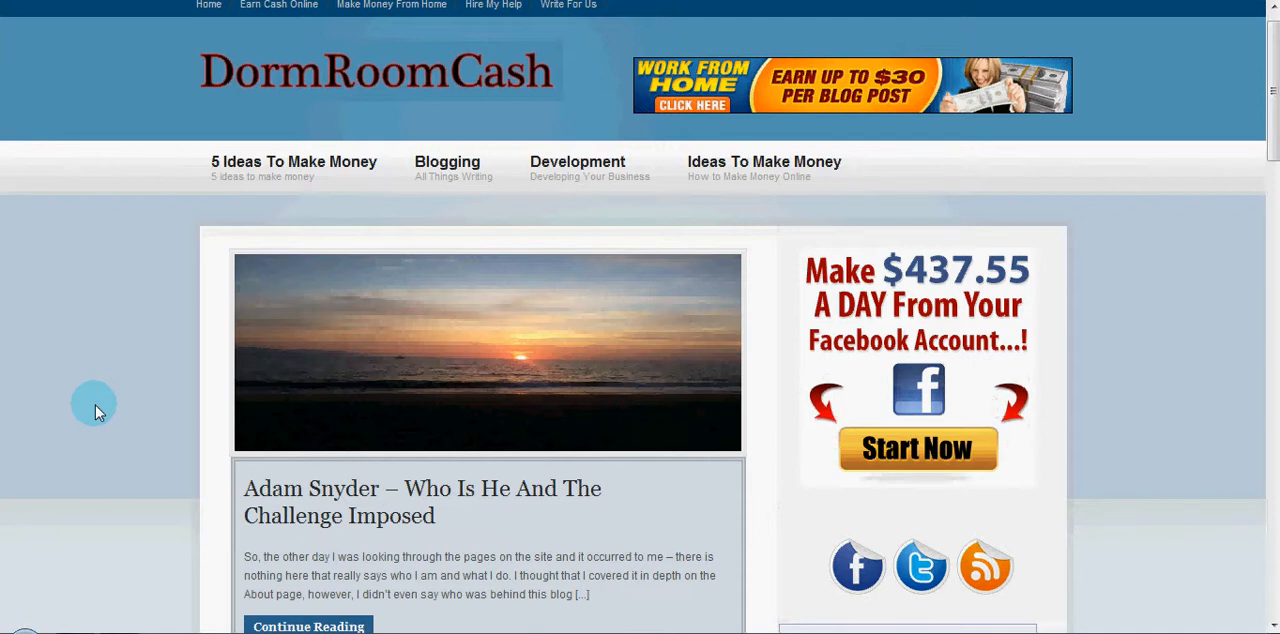
{"action": "mouse_move", "coordinate": [112, 388]}
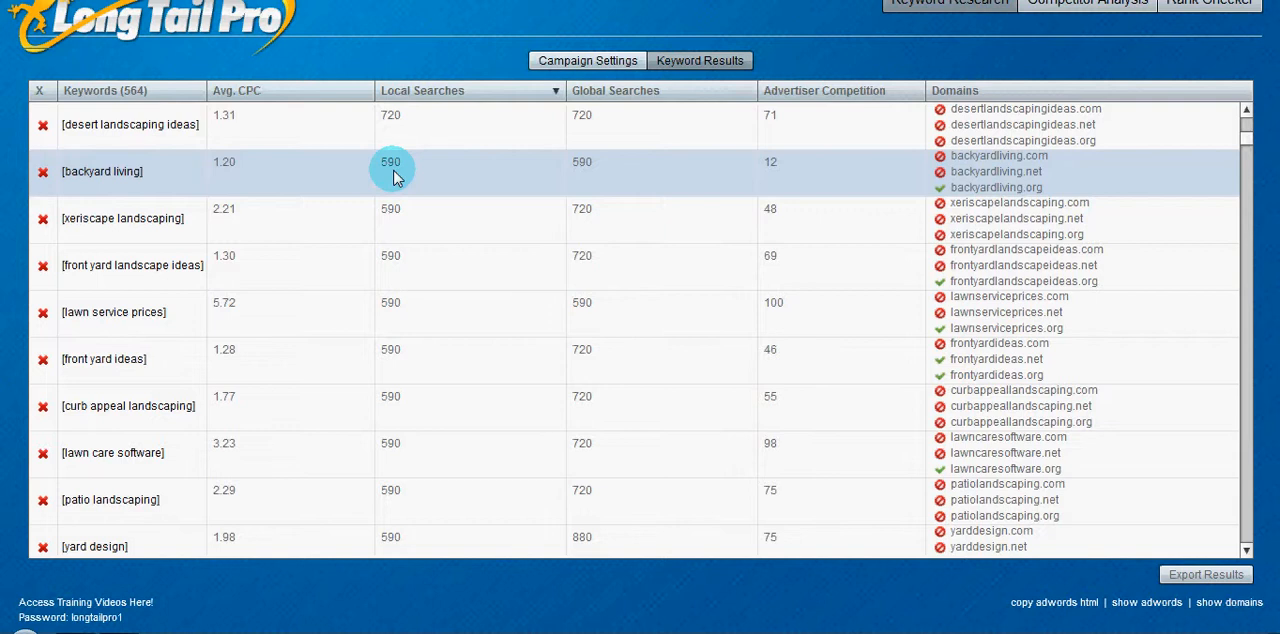
{"action": "mouse_move", "coordinate": [372, 306]}
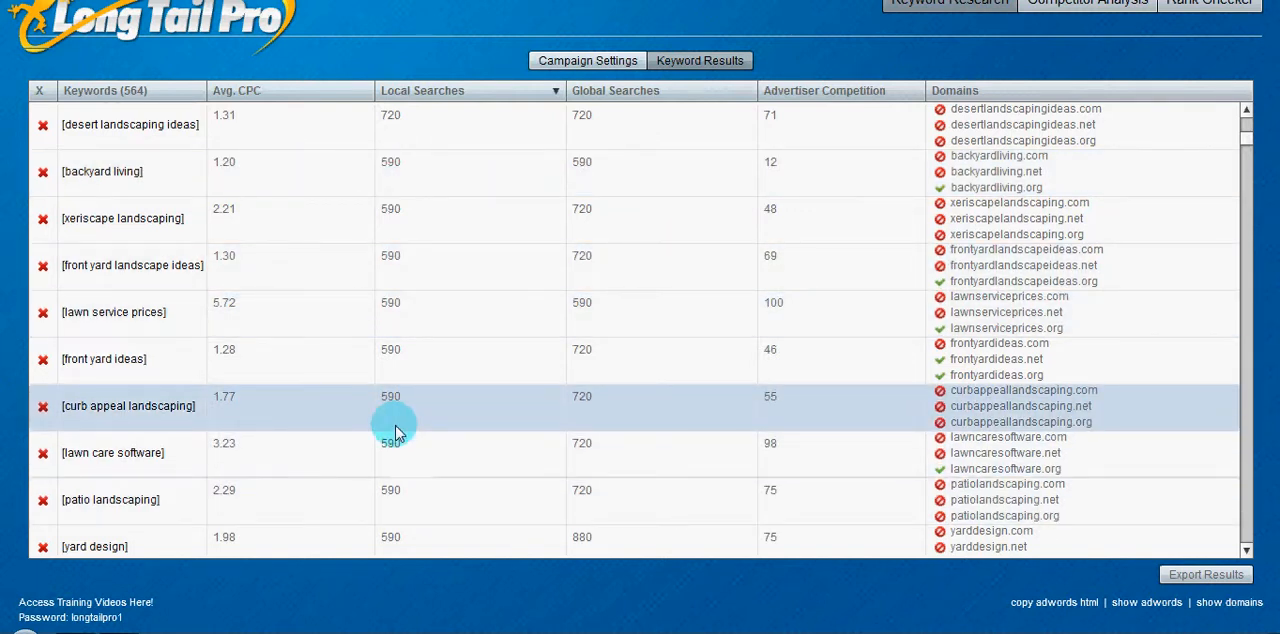
{"action": "scroll", "scroll_direction": "down", "scroll_amount": 3}
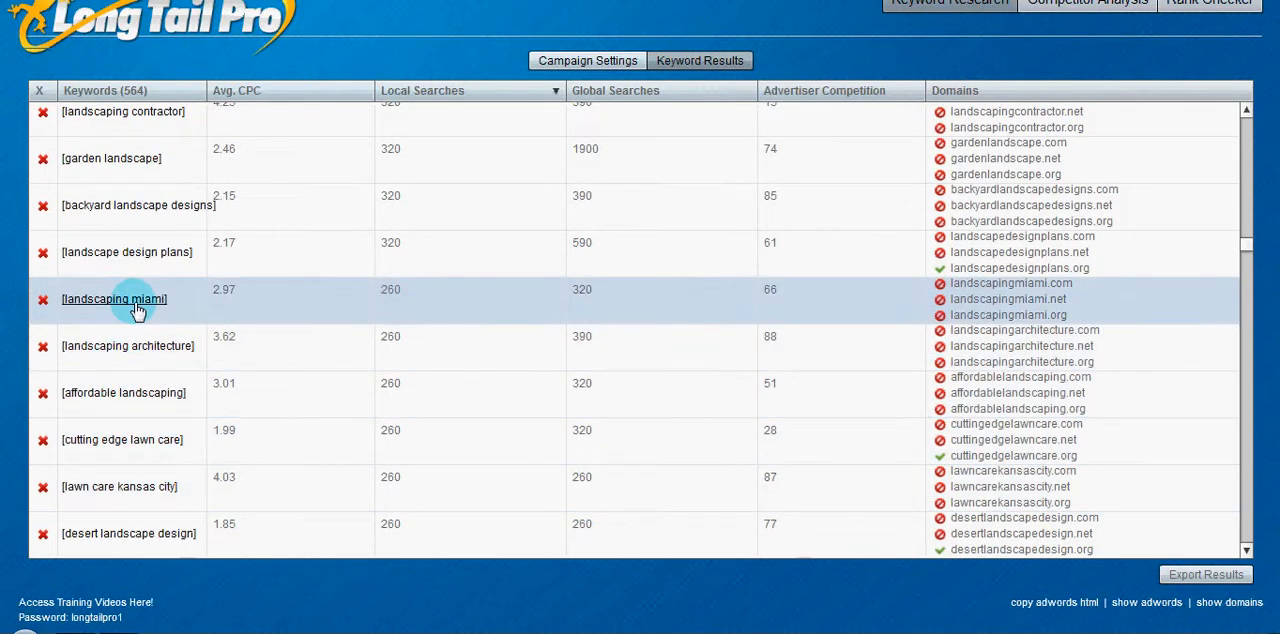
{"action": "mouse_move", "coordinate": [182, 304]}
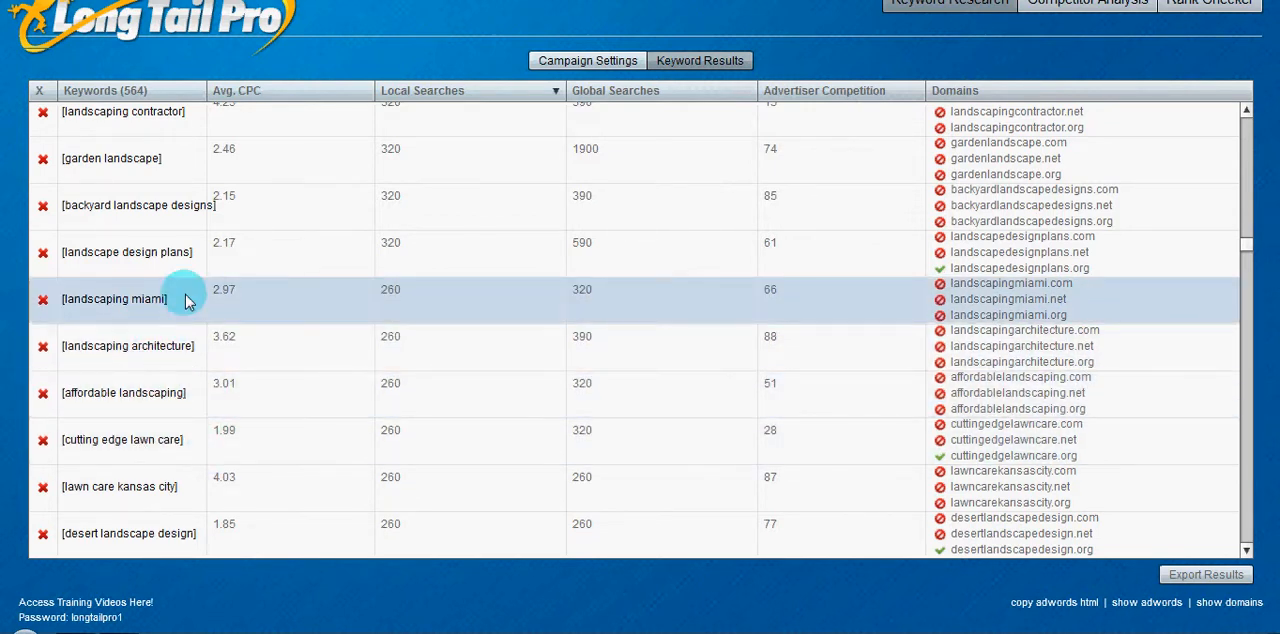
{"action": "mouse_move", "coordinate": [304, 318]}
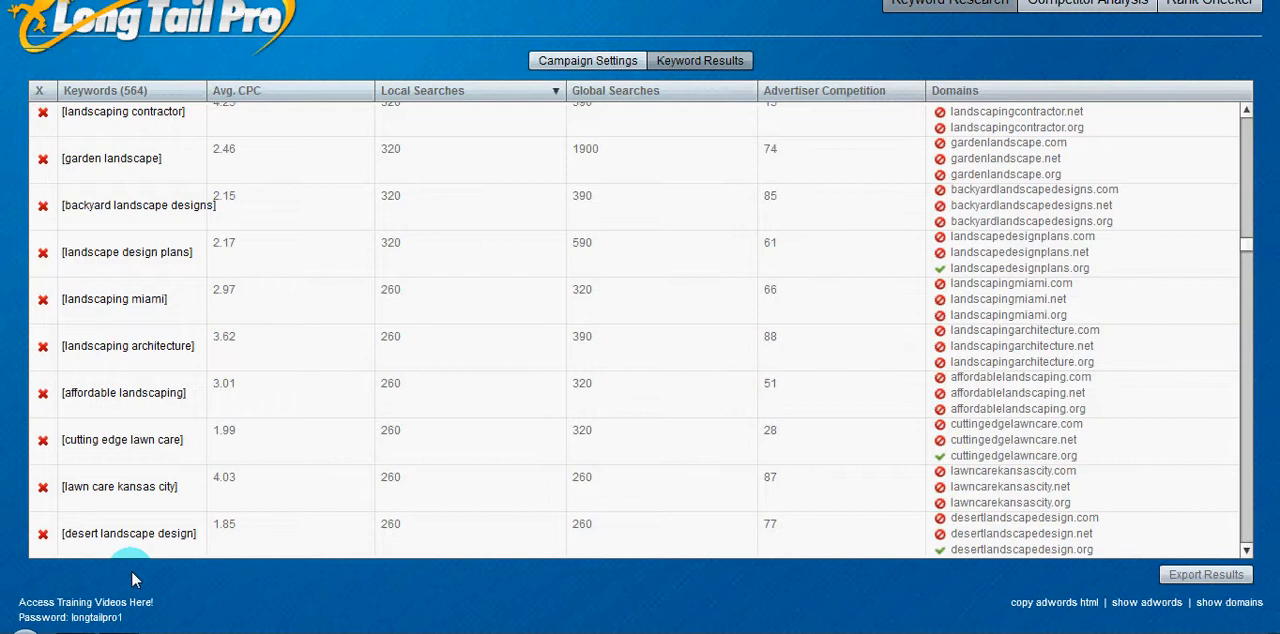
{"action": "mouse_move", "coordinate": [196, 600]}
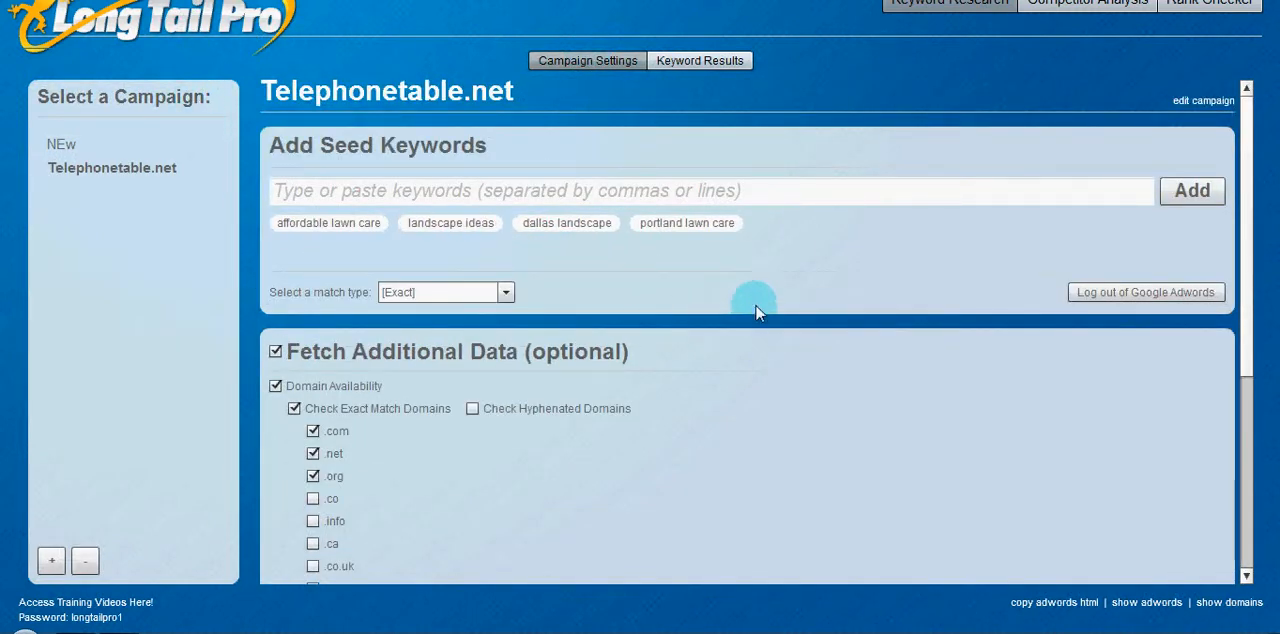
Switch to the browser window showing the DormRoomCash homepage for the outro
{"action": "left_click", "coordinate": [700, 60]}
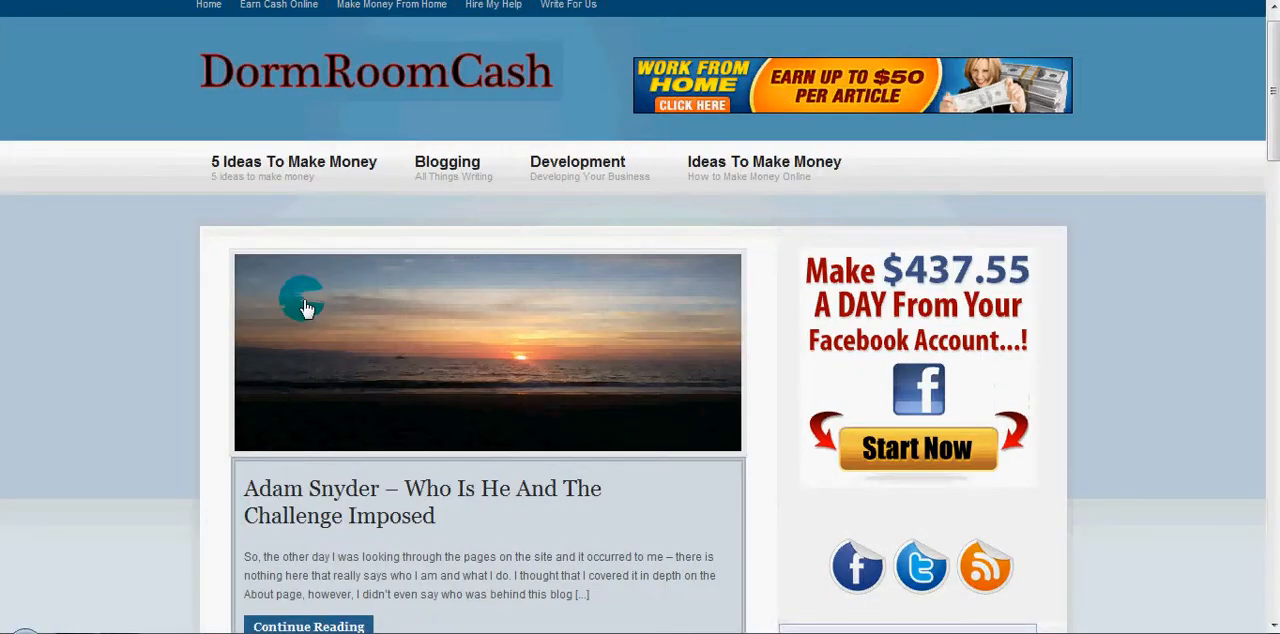
{"action": "mouse_move", "coordinate": [116, 388]}
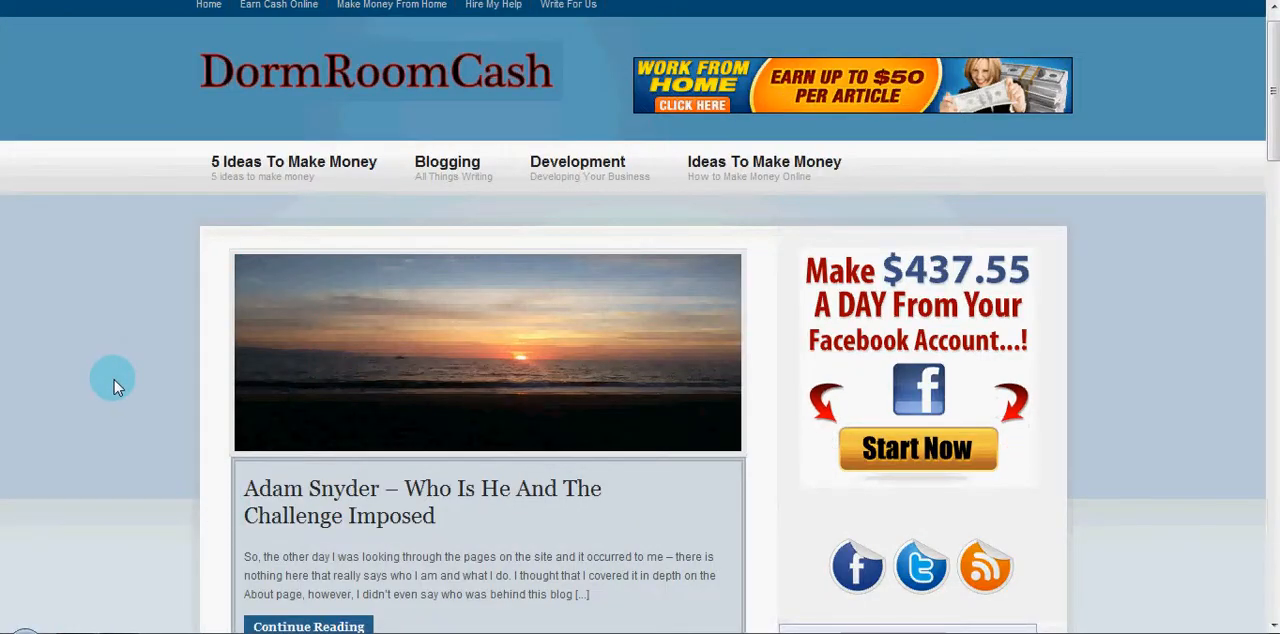